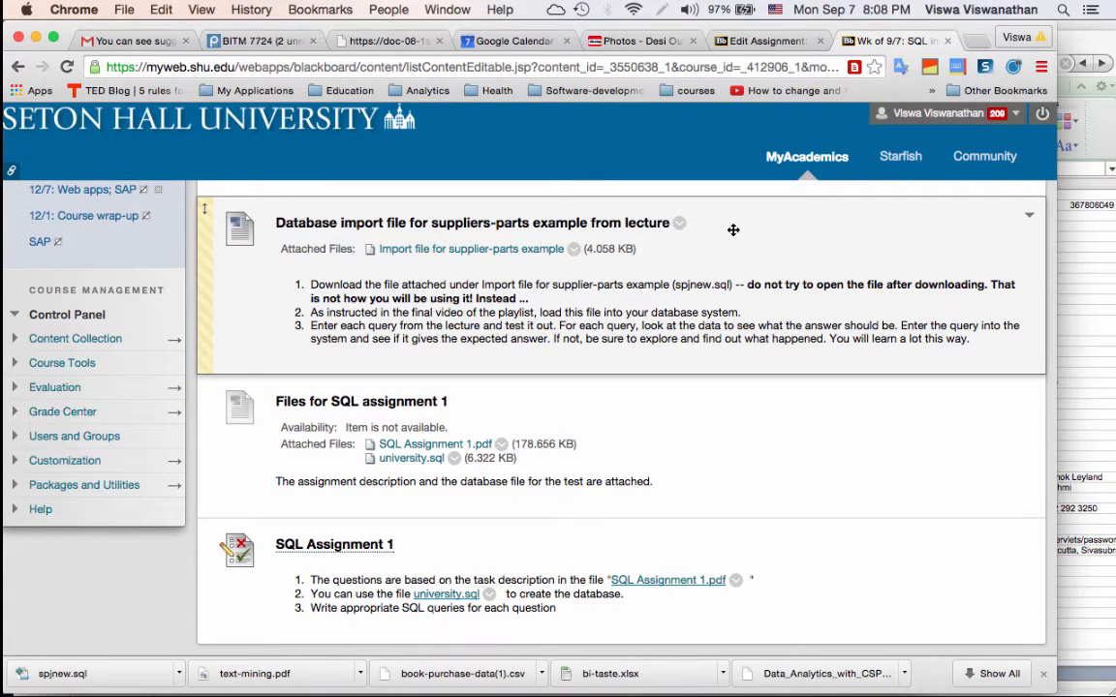
pyautogui.moveTo(628, 271)
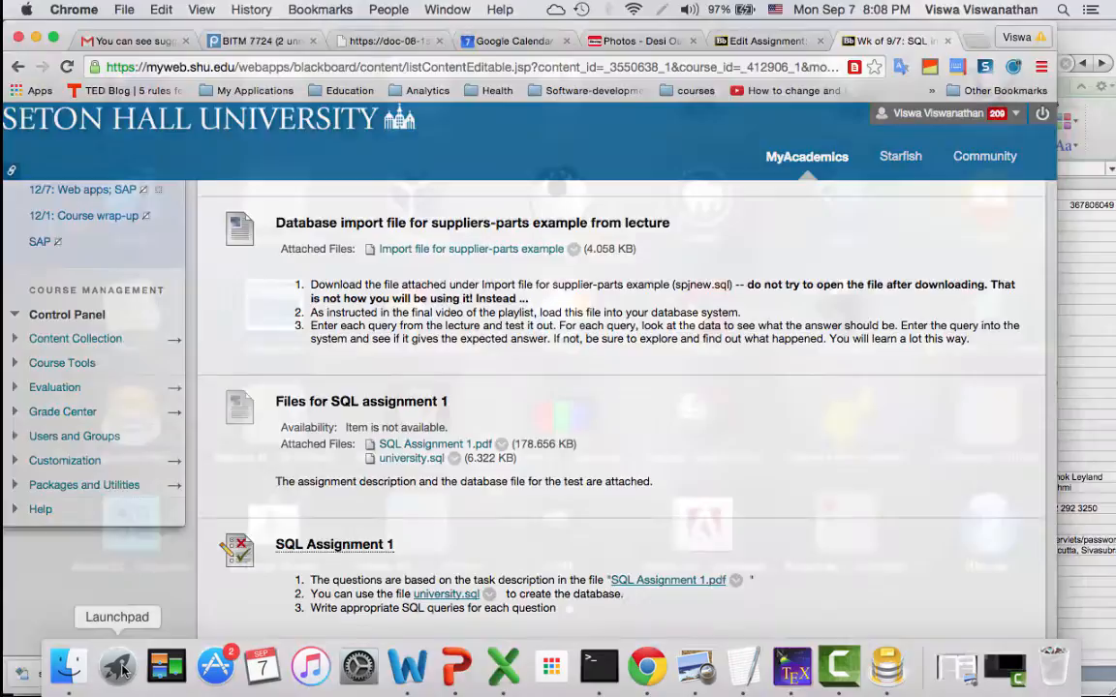
# Bring up the Launchpad grid of installed applications from the Dock.
pyautogui.click(117, 666)
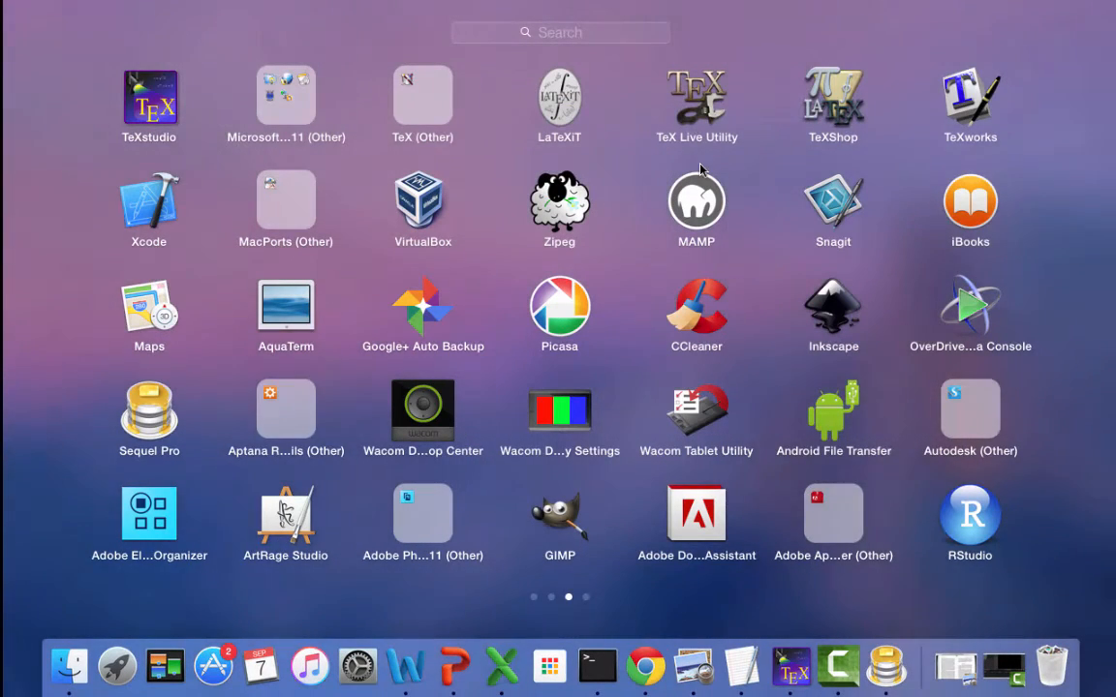
pyautogui.moveTo(670, 244)
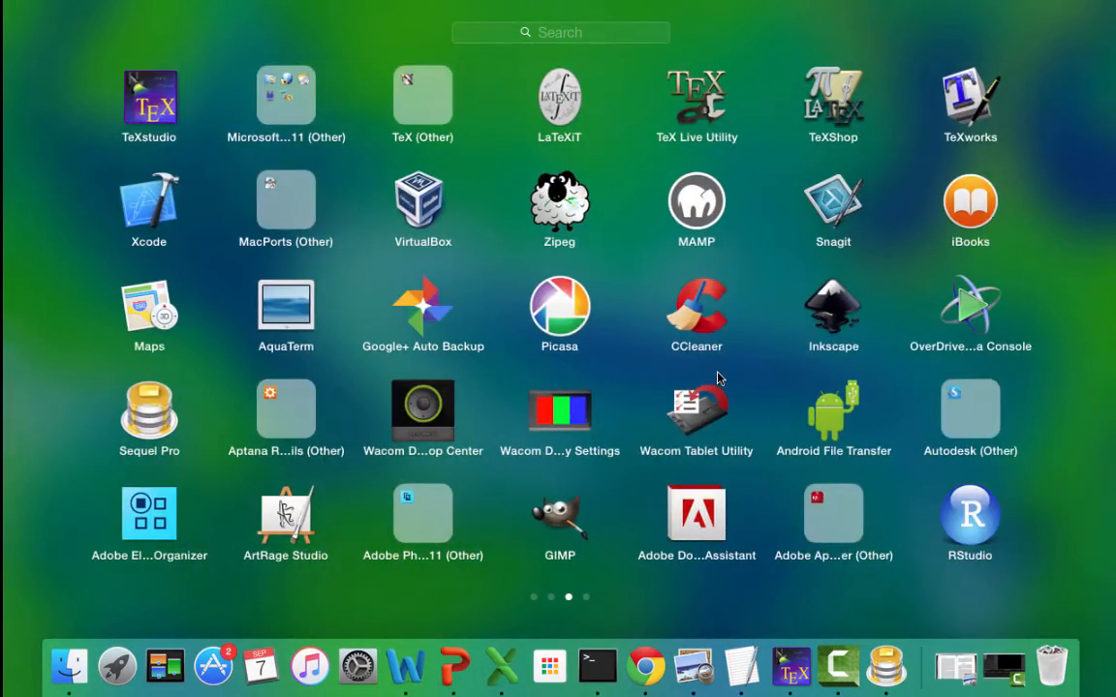
pyautogui.moveTo(698, 223)
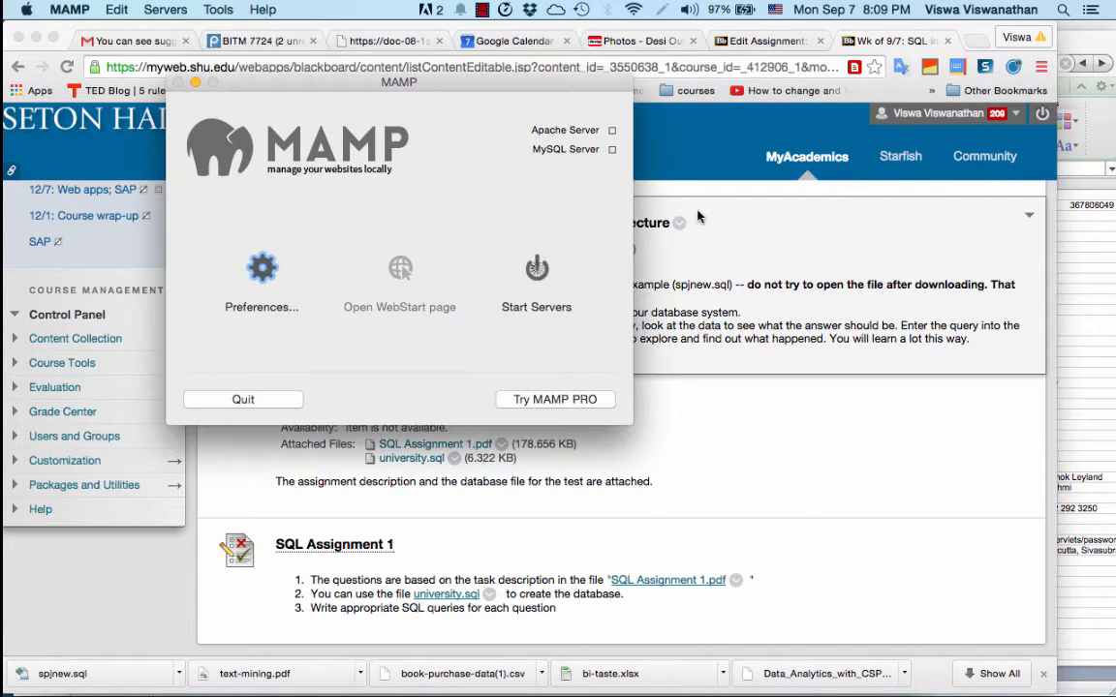
# Start the MAMP web and database servers so the localhost:8888 start page loads.
pyautogui.click(534, 268)
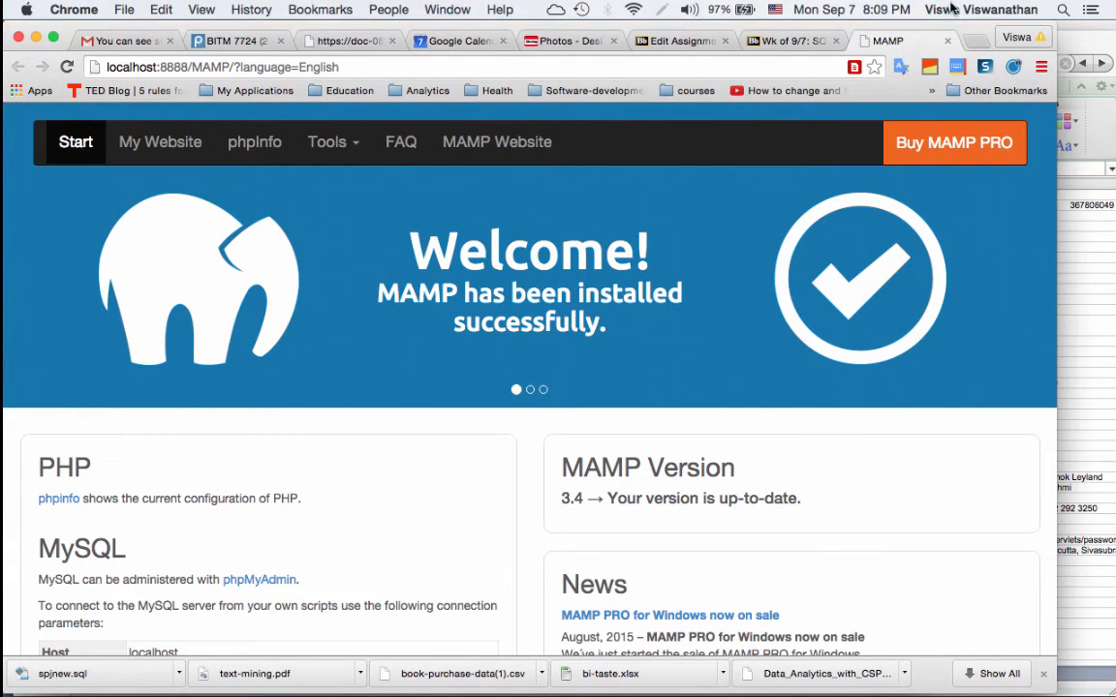
pyautogui.moveTo(348, 333)
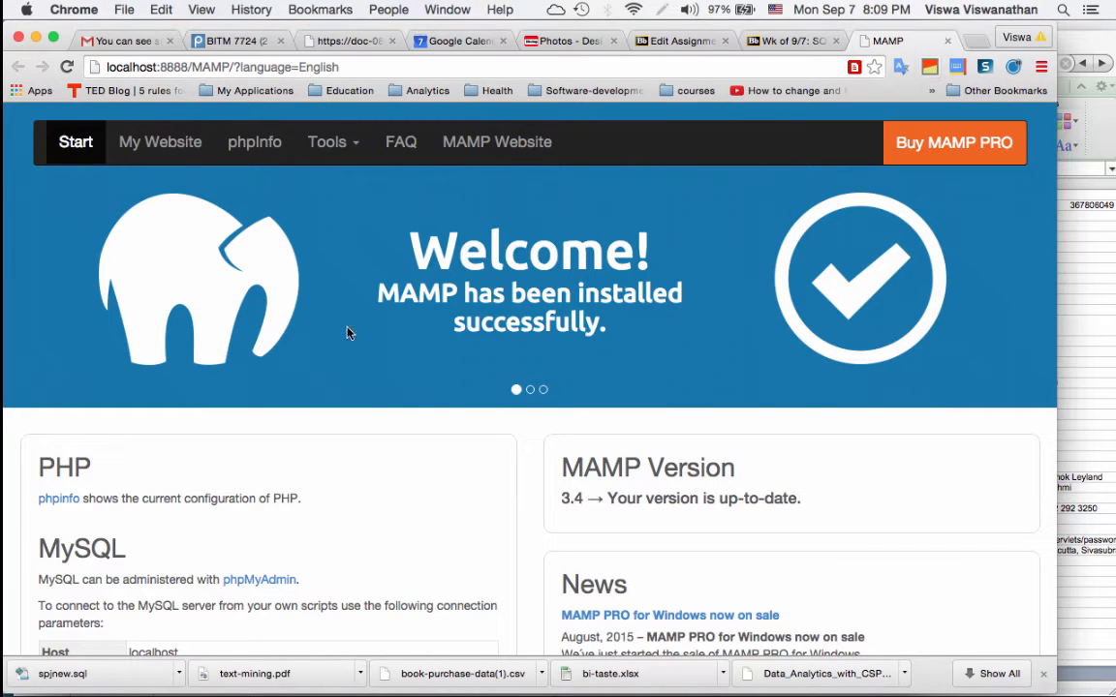
pyautogui.moveTo(574, 542)
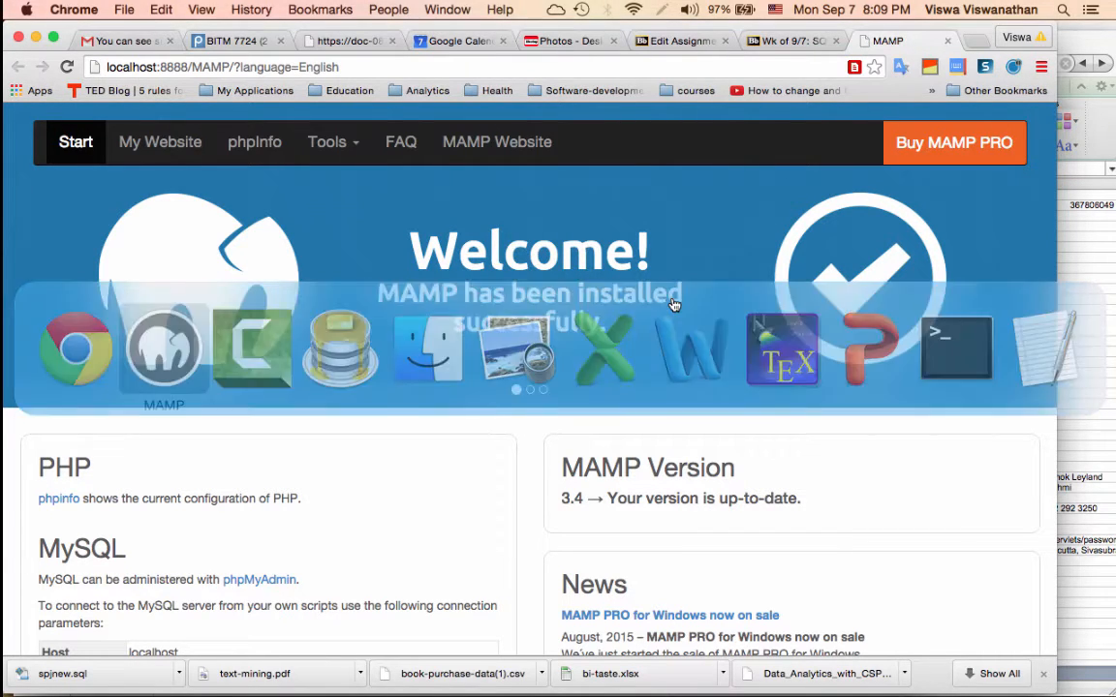
# Review the MAMP Ports settings, confirm MySQL Port 8889, and keep them.
pyautogui.click(163, 348)
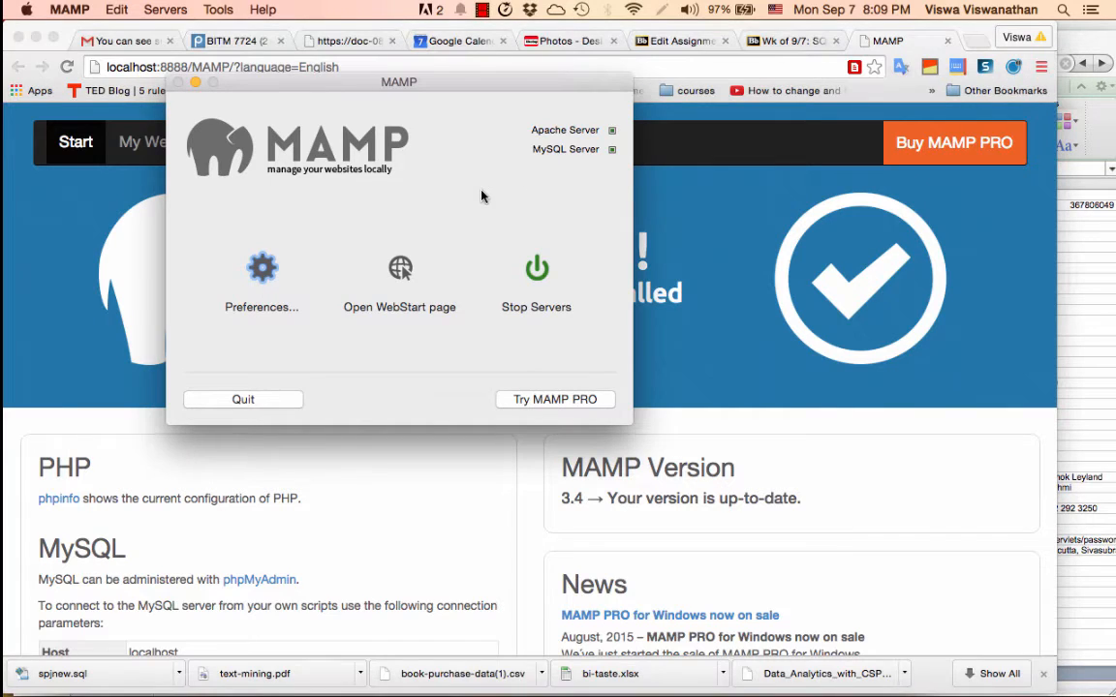
pyautogui.moveTo(250, 261)
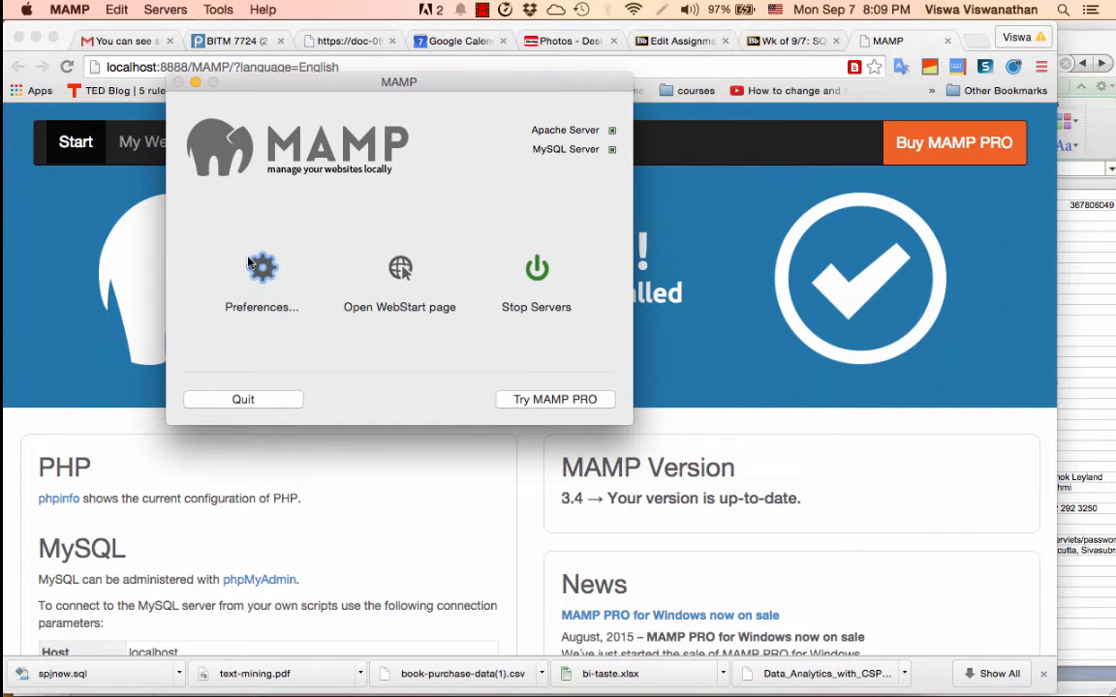
pyautogui.moveTo(262, 271)
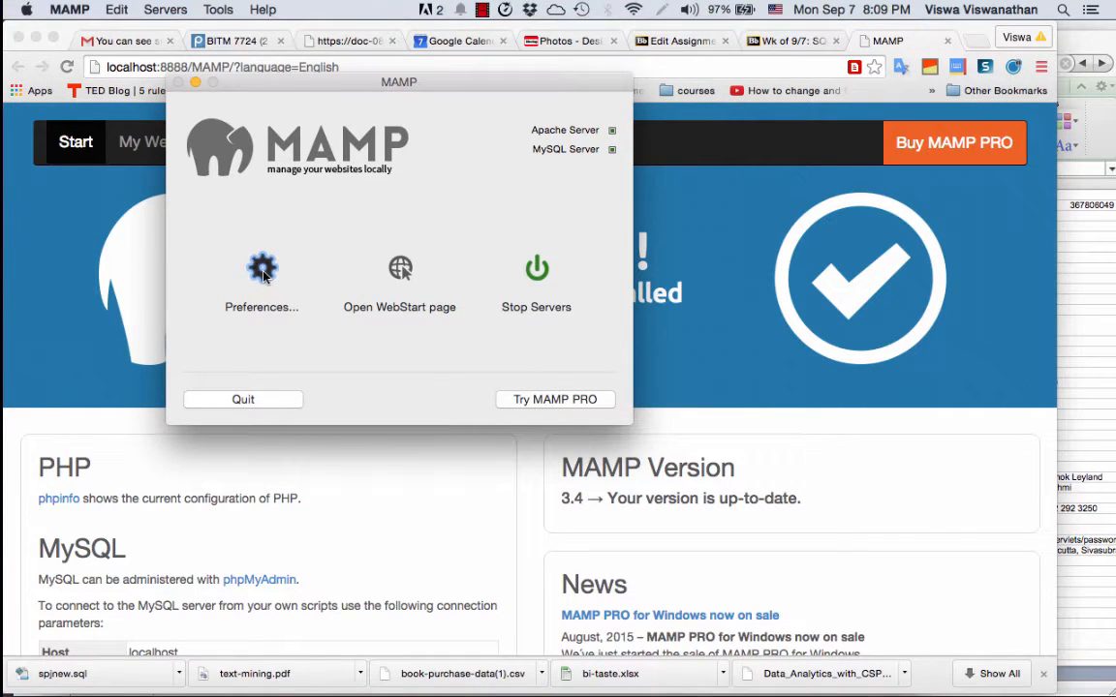
pyautogui.click(262, 281)
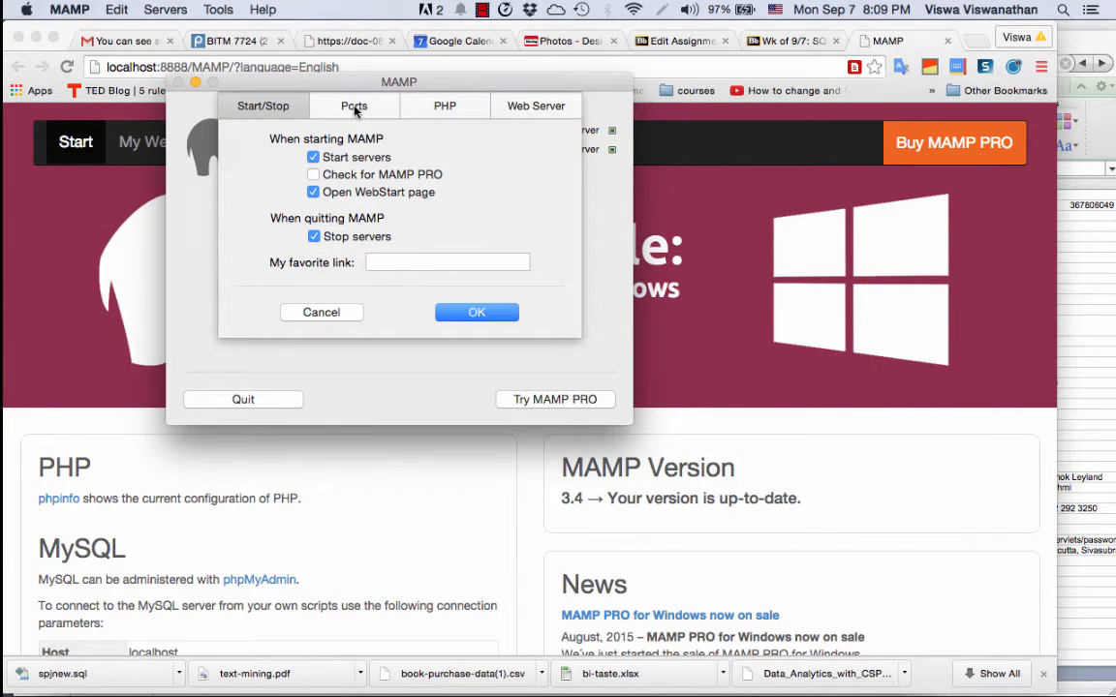
pyautogui.click(353, 104)
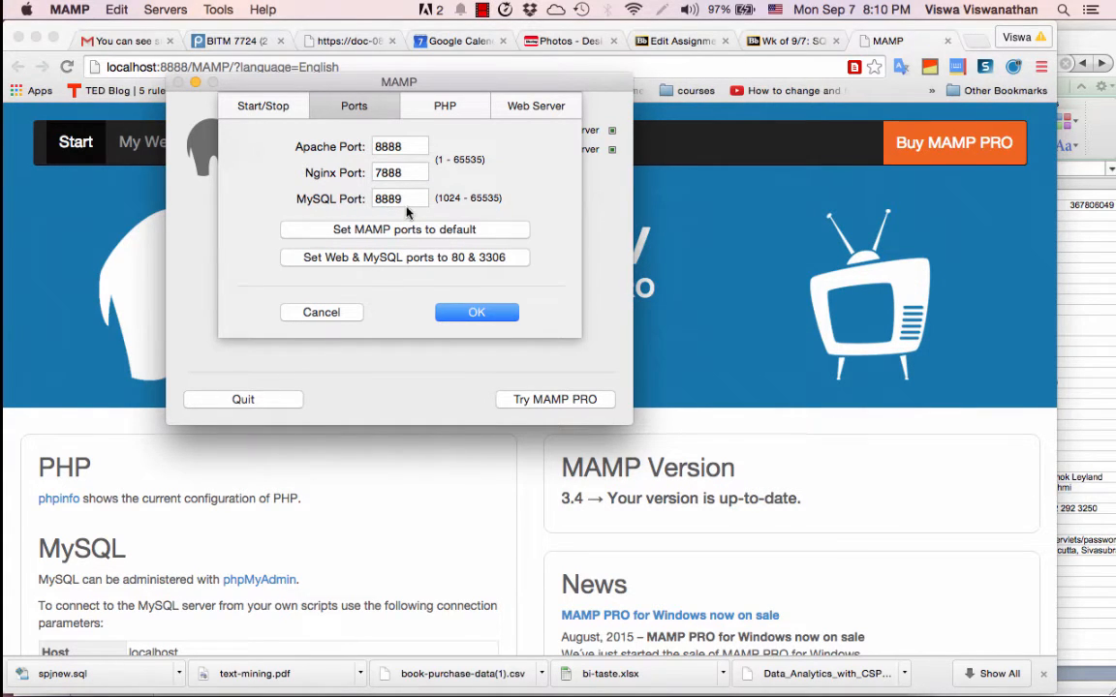
pyautogui.click(397, 197)
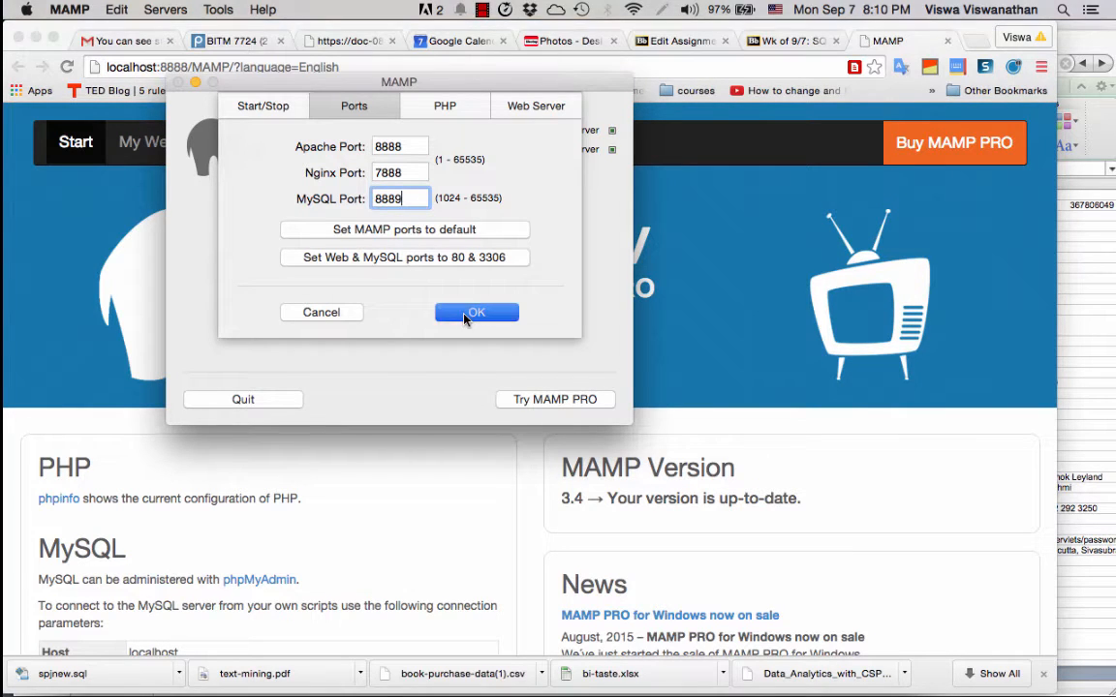
pyautogui.click(477, 311)
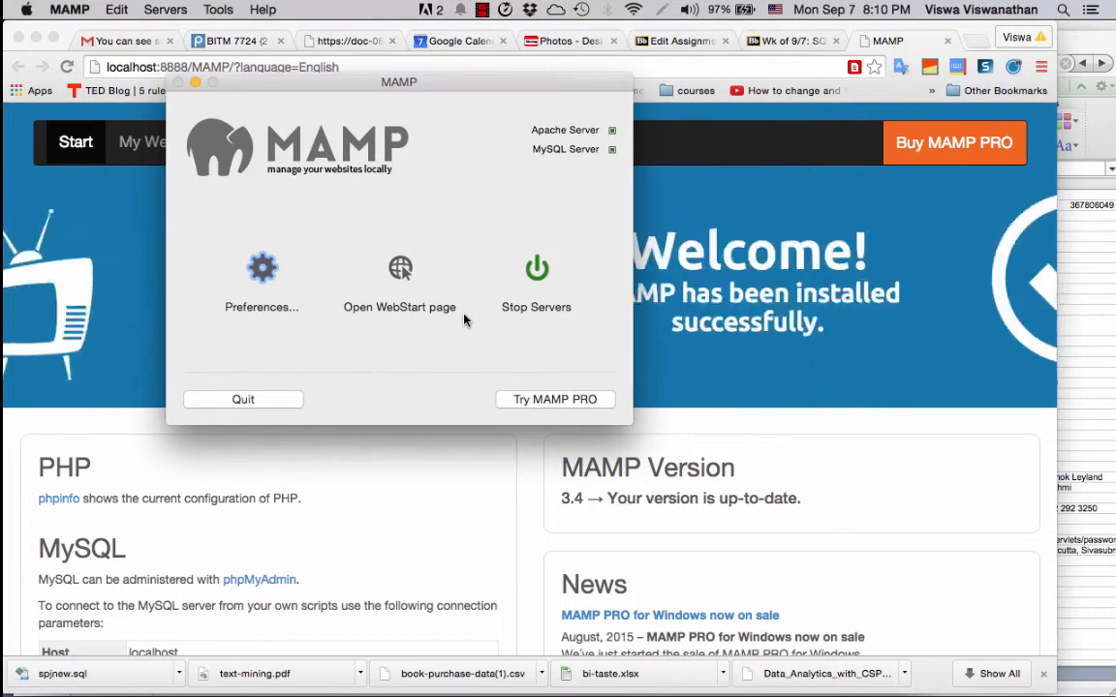
# Stop the running MAMP servers.
pyautogui.click(534, 281)
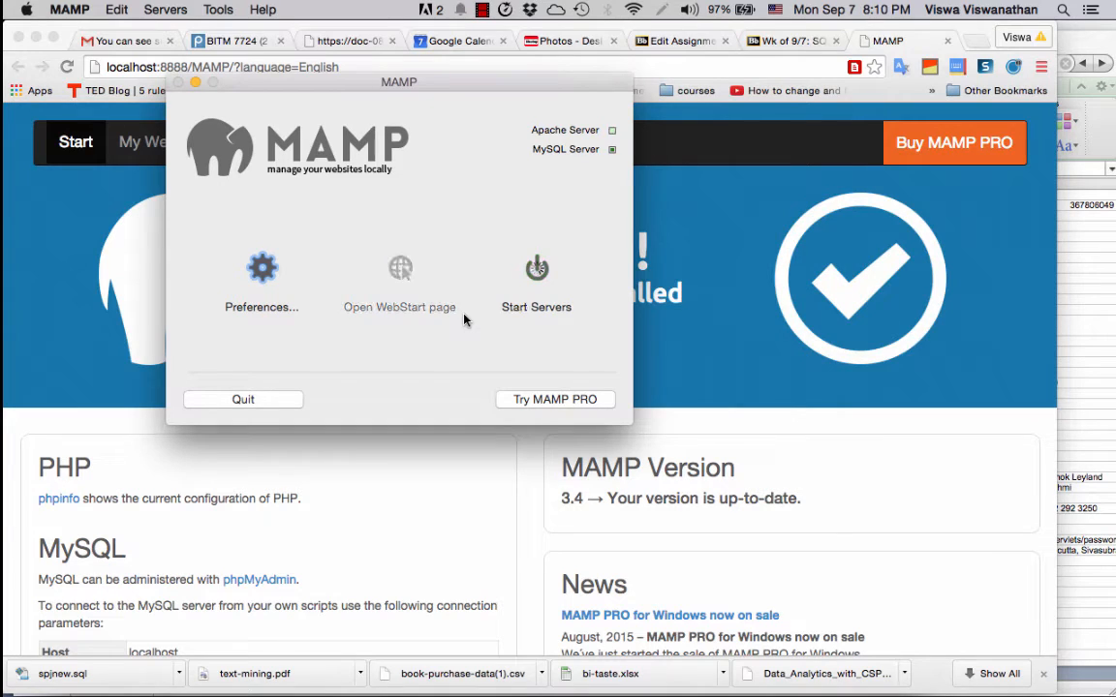
# Start the MAMP servers again so the start page reloads from localhost.
pyautogui.click(537, 275)
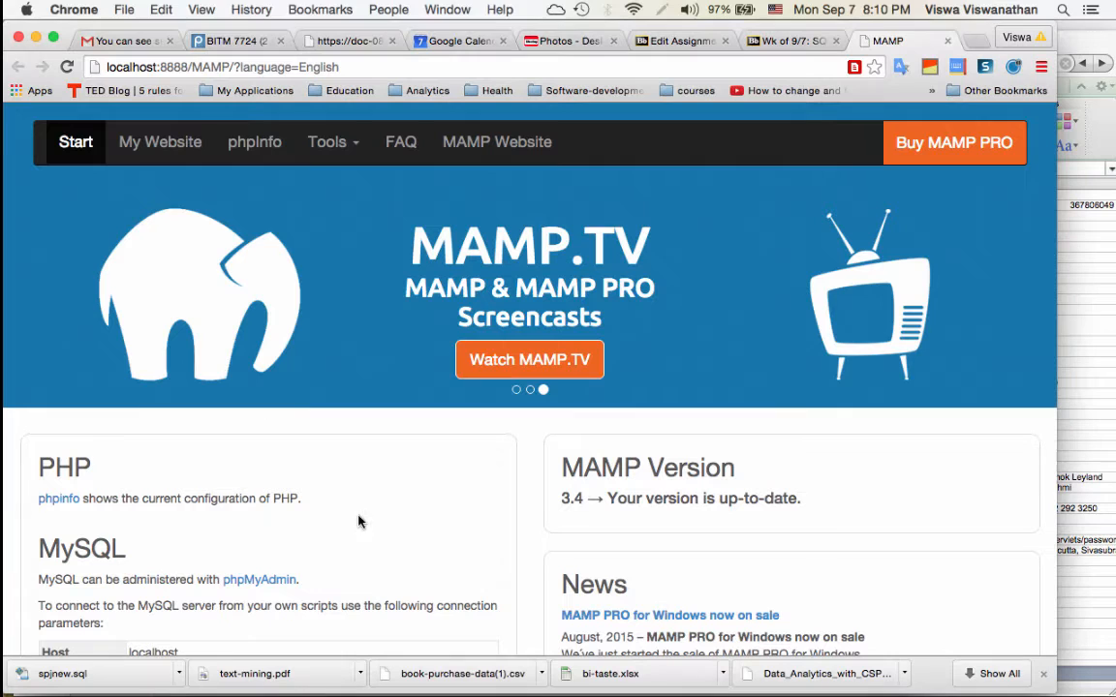
pyautogui.moveTo(260, 579)
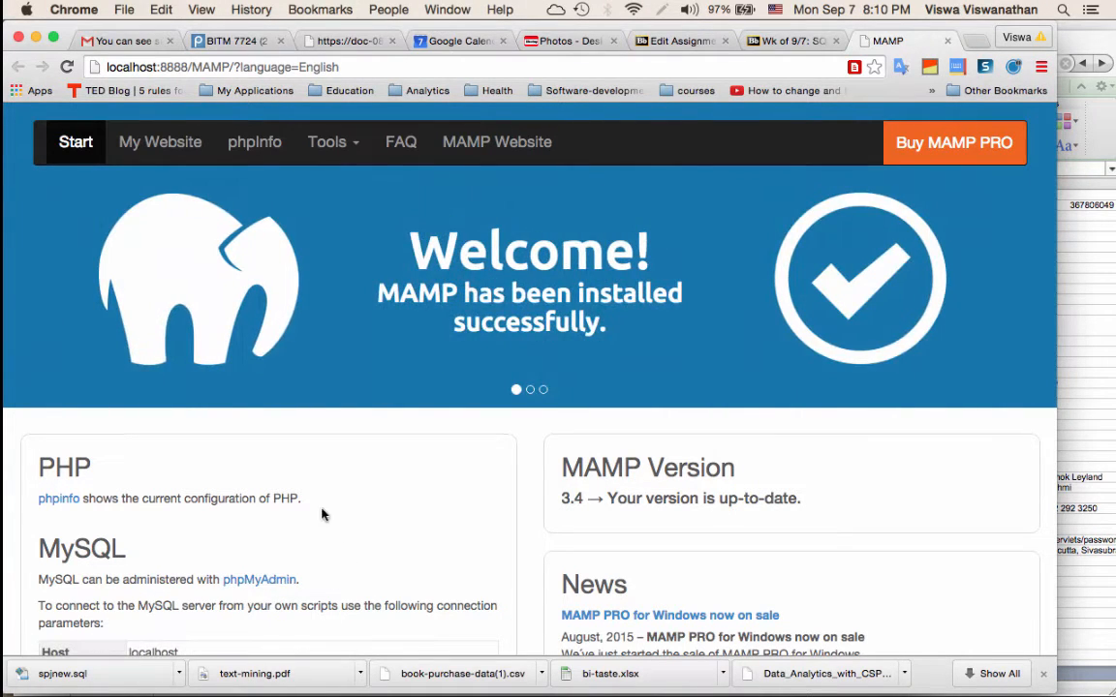
pyautogui.moveTo(259, 579)
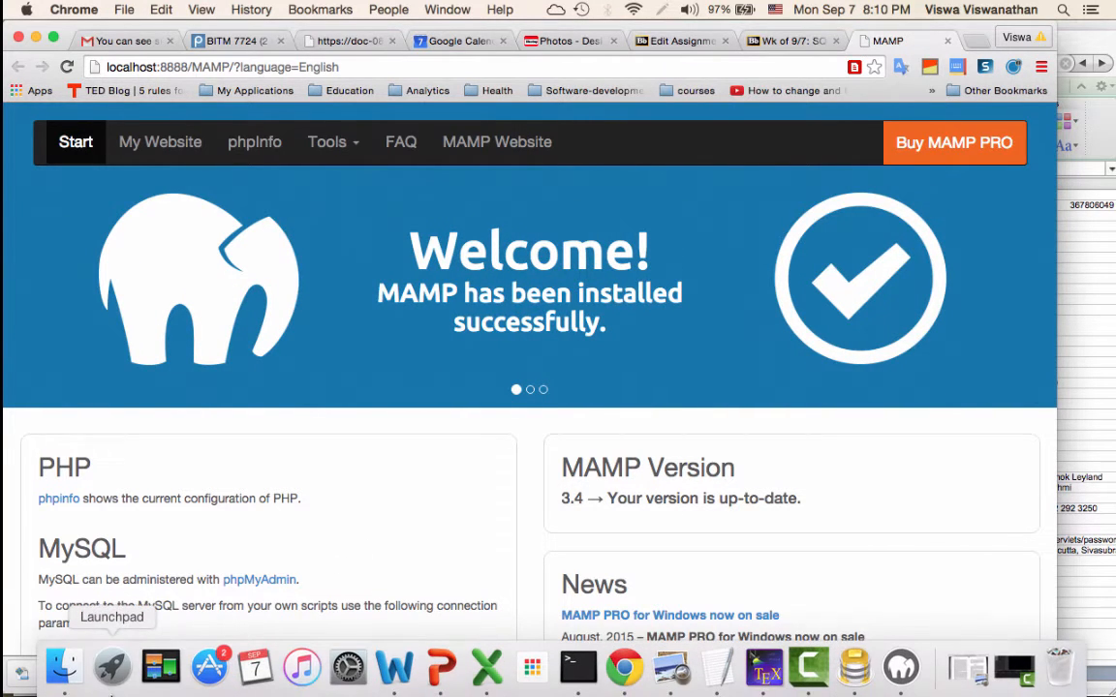
# Launch Sequel Pro from the Launchpad applications grid.
pyautogui.click(110, 666)
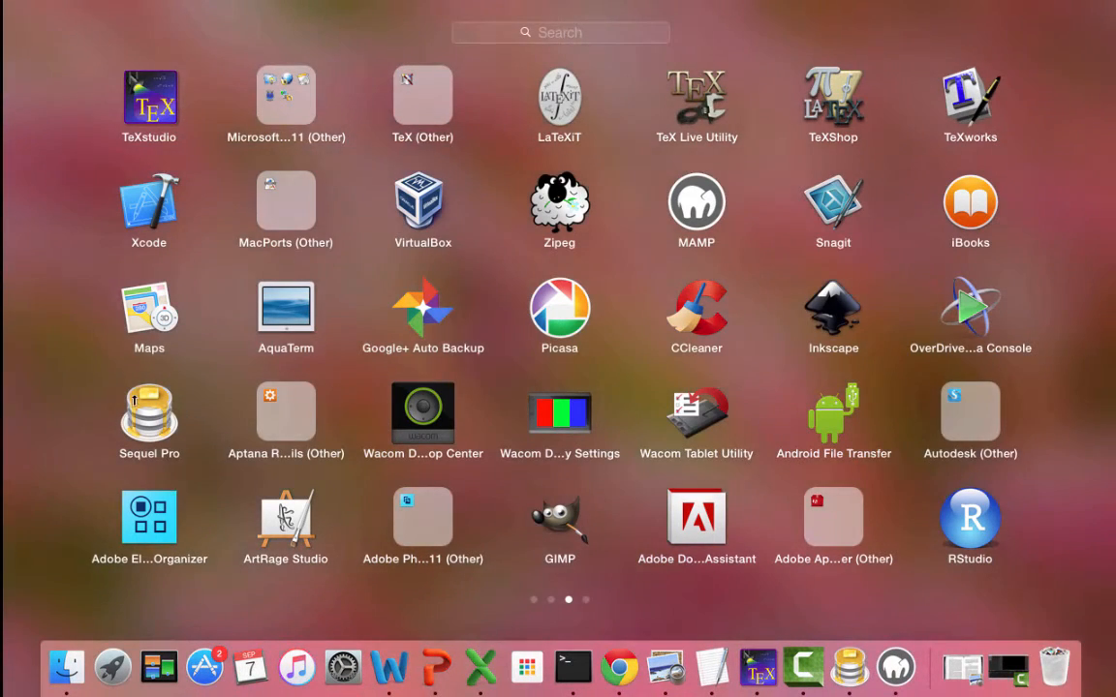
pyautogui.moveTo(112, 398)
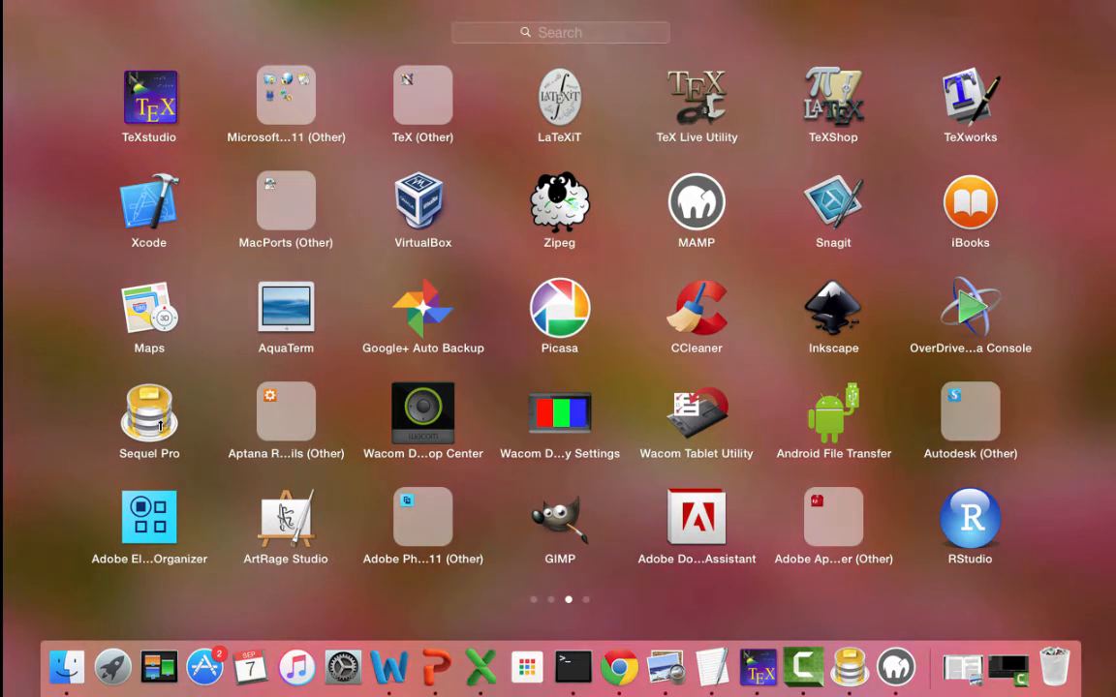
pyautogui.click(147, 422)
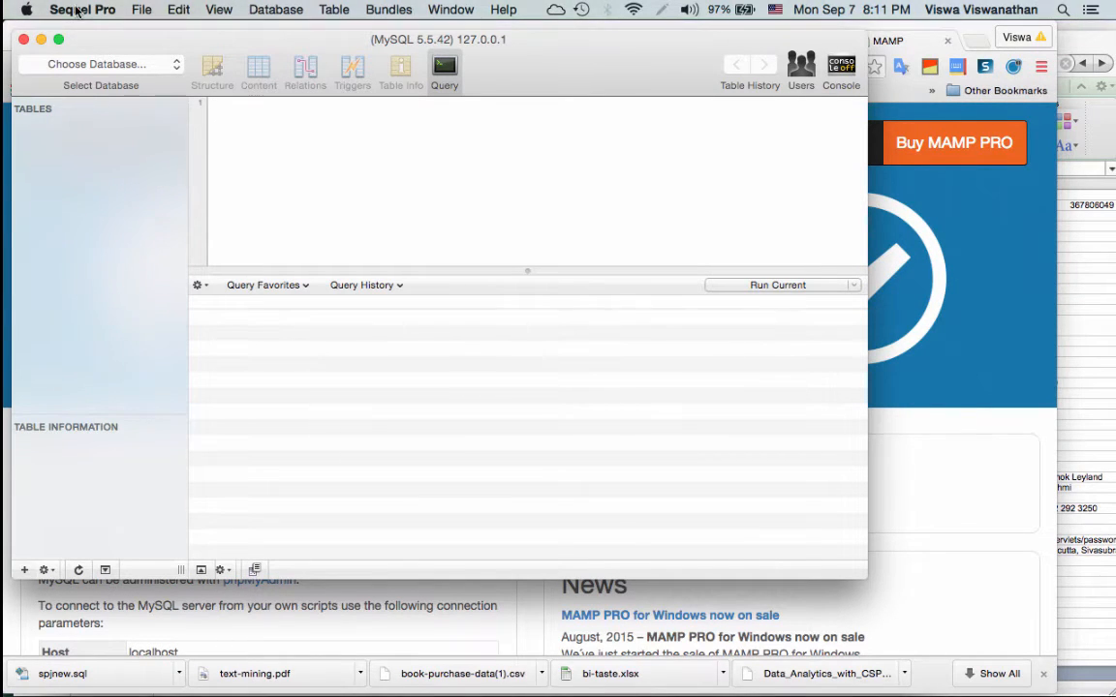
pyautogui.click(82, 10)
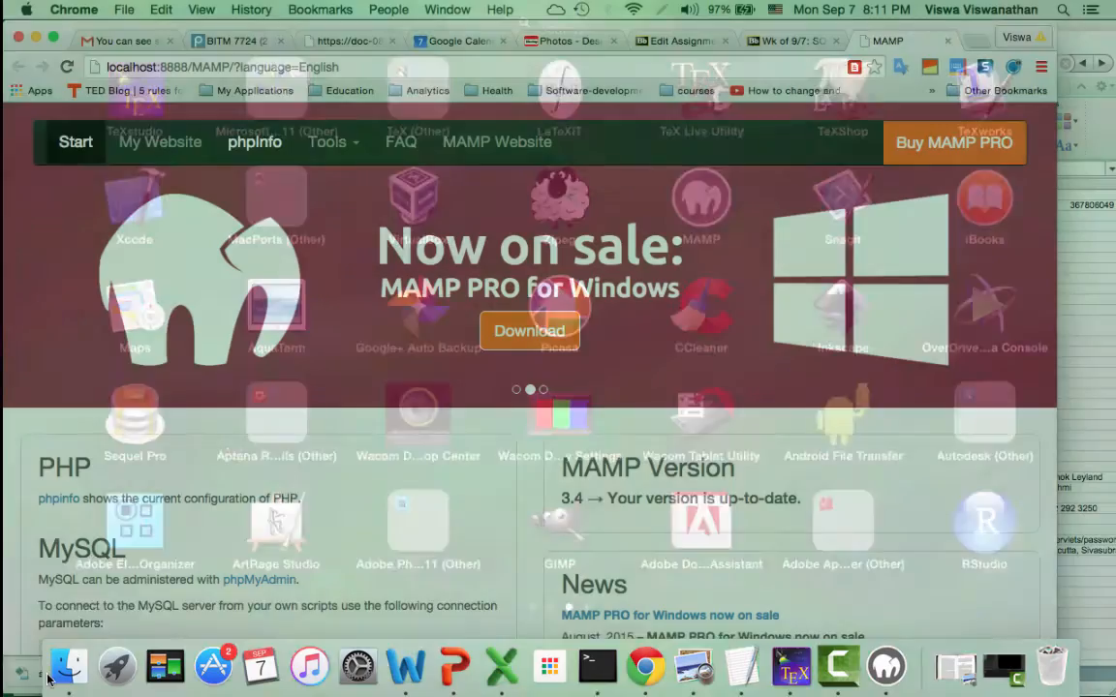
# Connect to the local MySQL server at 127.0.0.1 as root on port 8889.
pyautogui.click(117, 666)
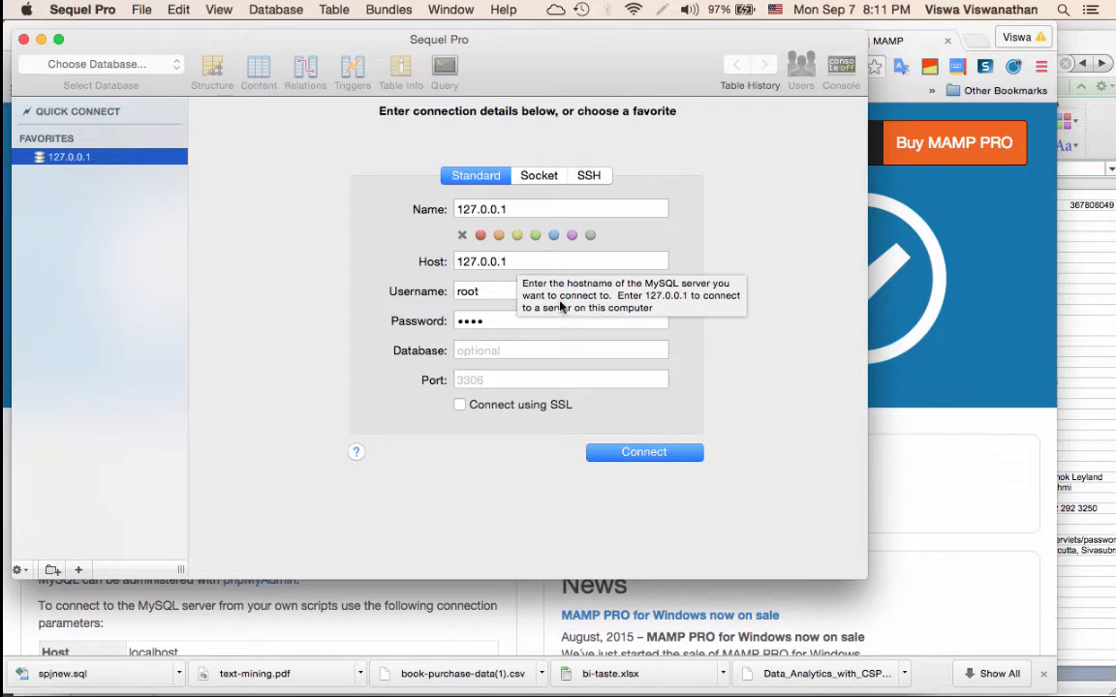
pyautogui.moveTo(465, 298)
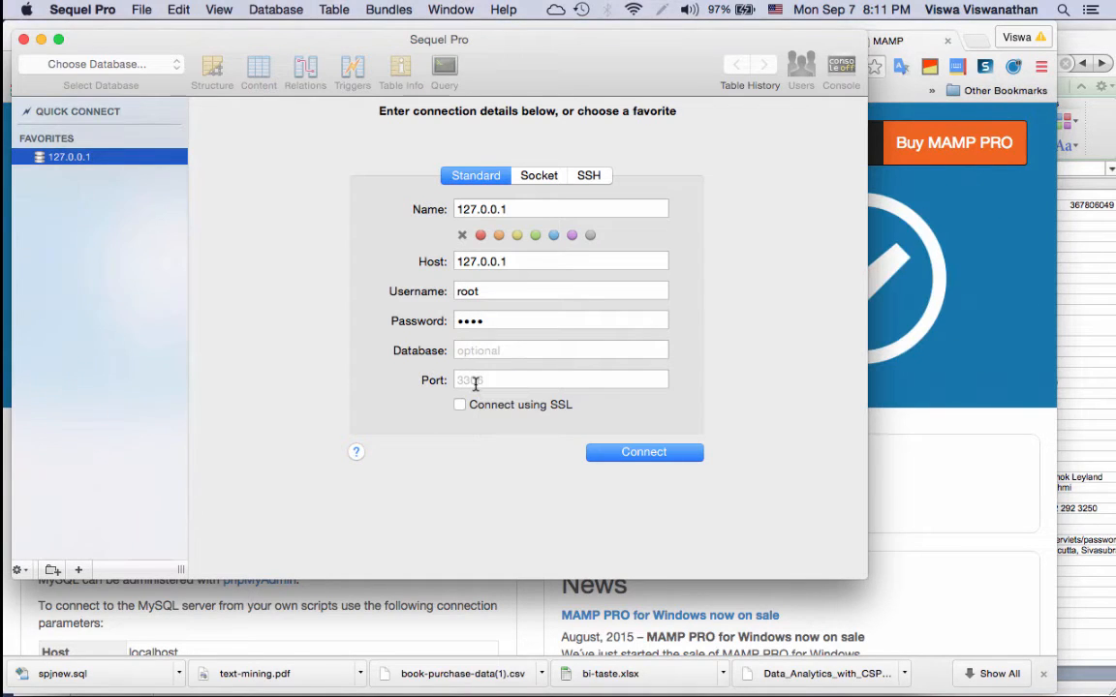
pyautogui.click(562, 380)
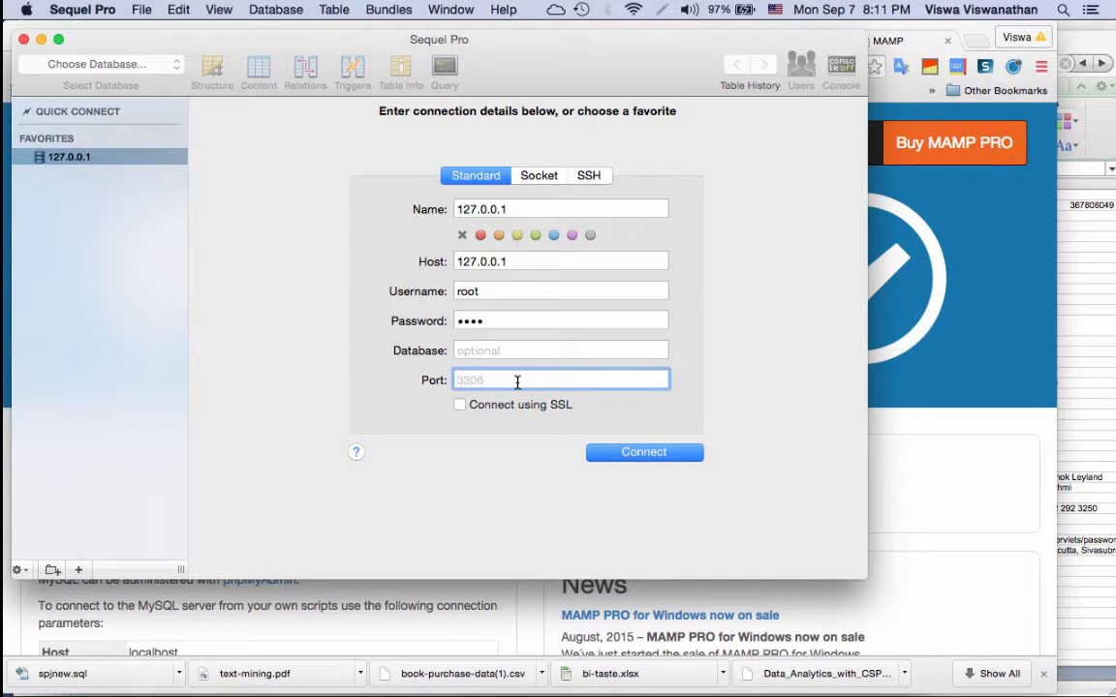
pyautogui.write('8889')
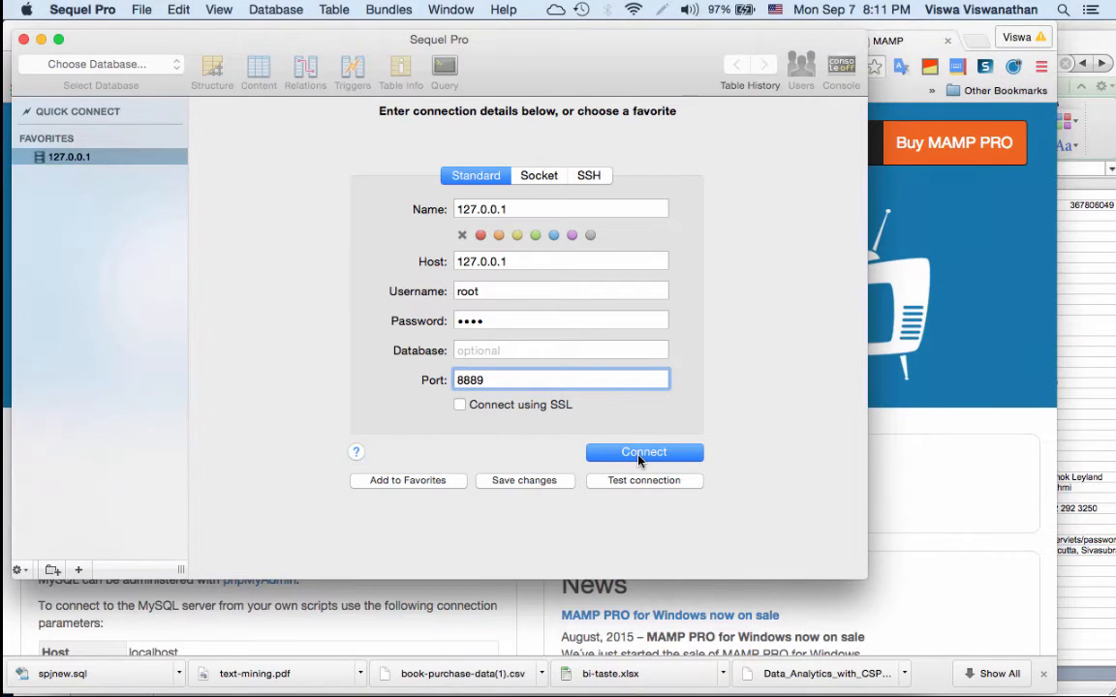
pyautogui.click(643, 453)
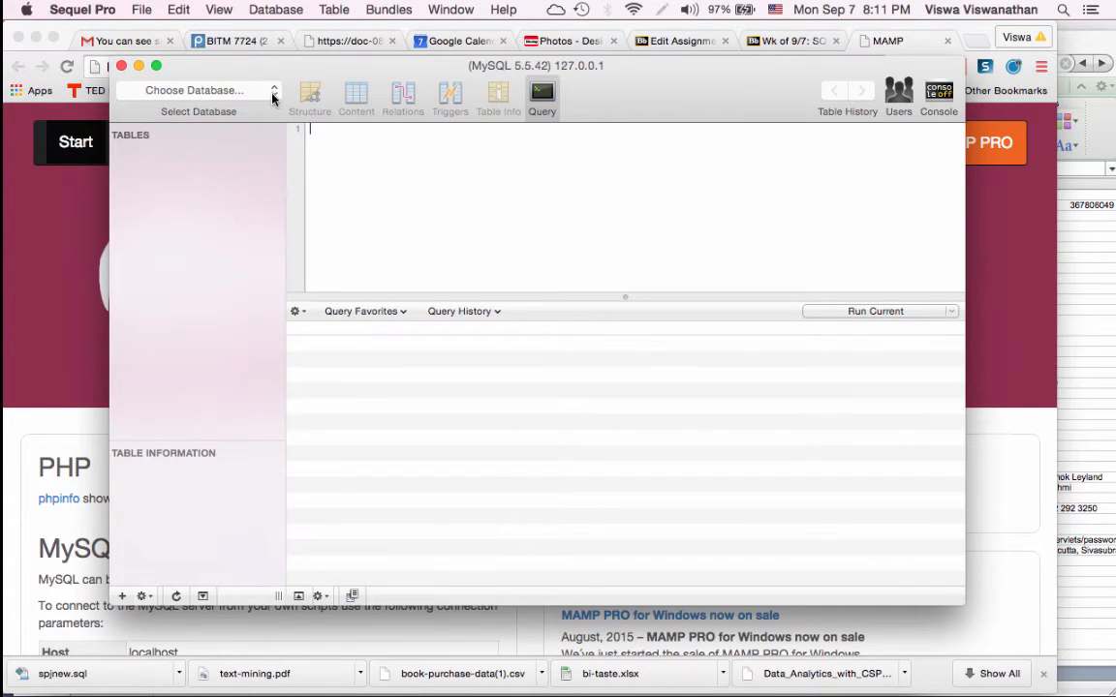
pyautogui.click(197, 91)
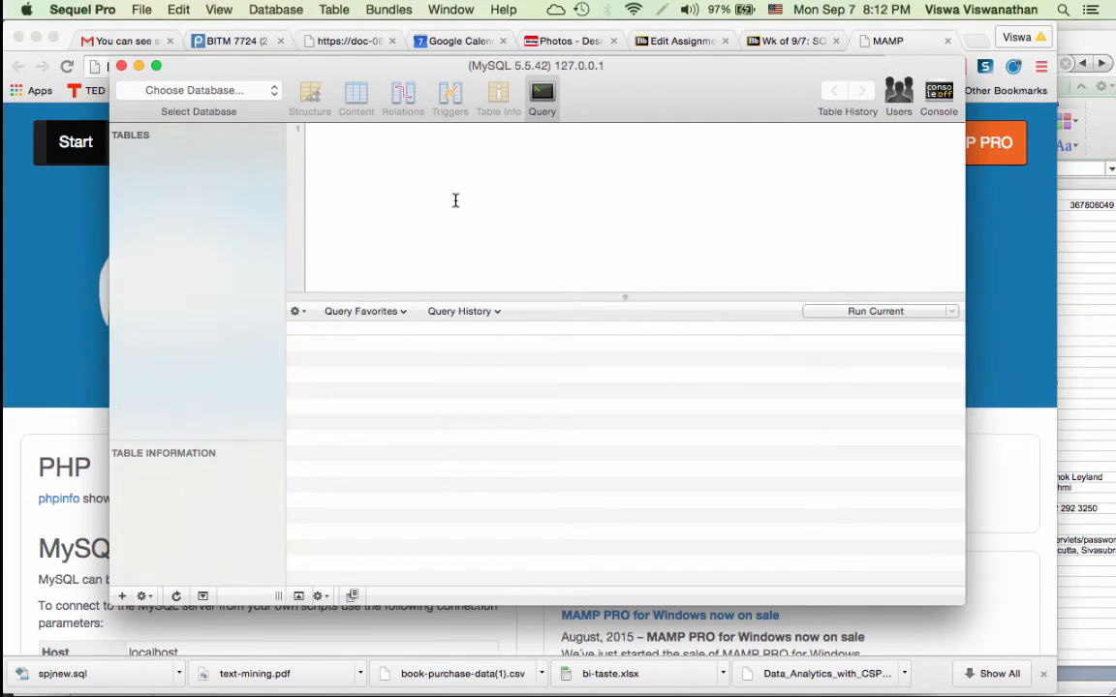
pyautogui.moveTo(422, 178)
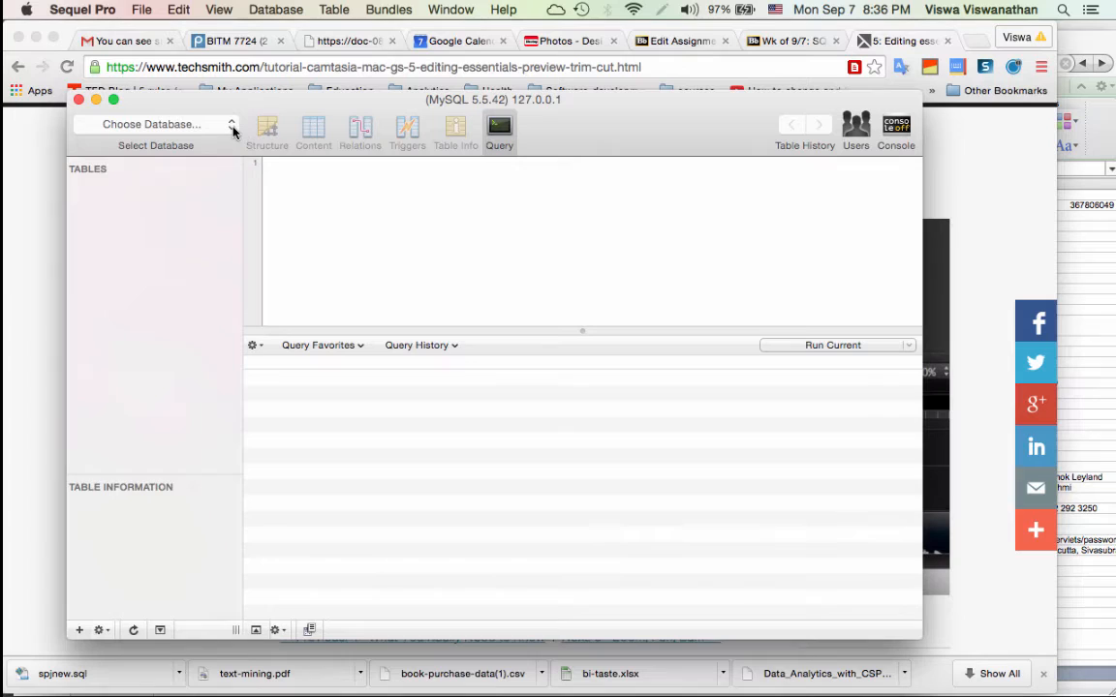
# Switch to the mysql system database from the database dropdown.
pyautogui.click(155, 124)
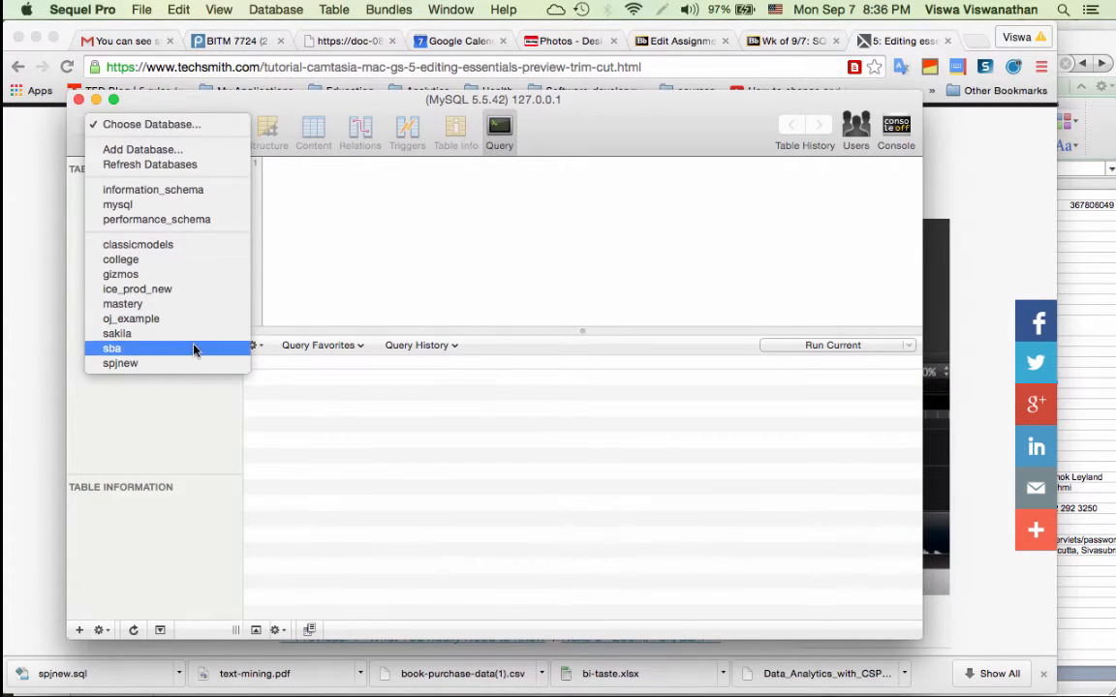
pyautogui.moveTo(120, 260)
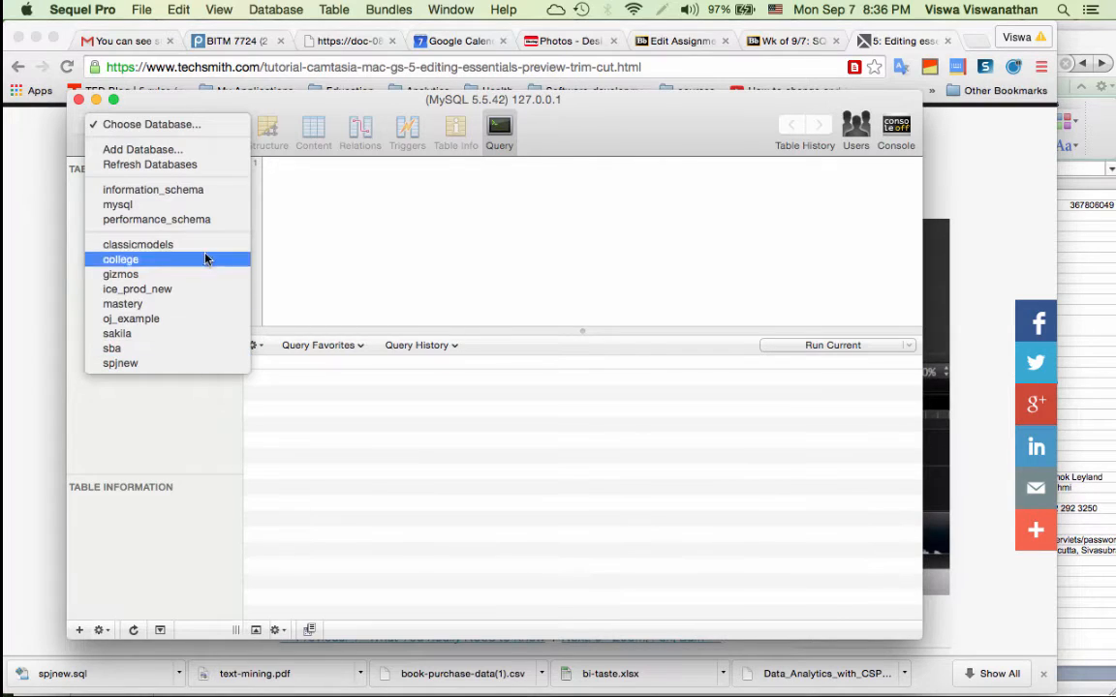
pyautogui.moveTo(120, 275)
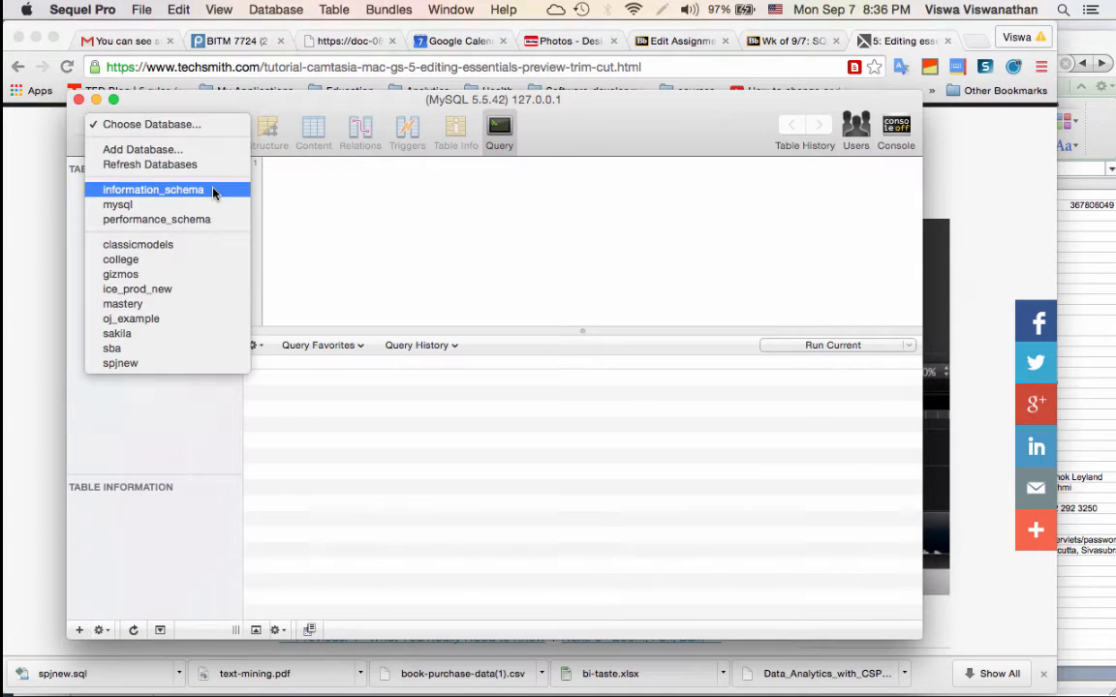
pyautogui.moveTo(117, 205)
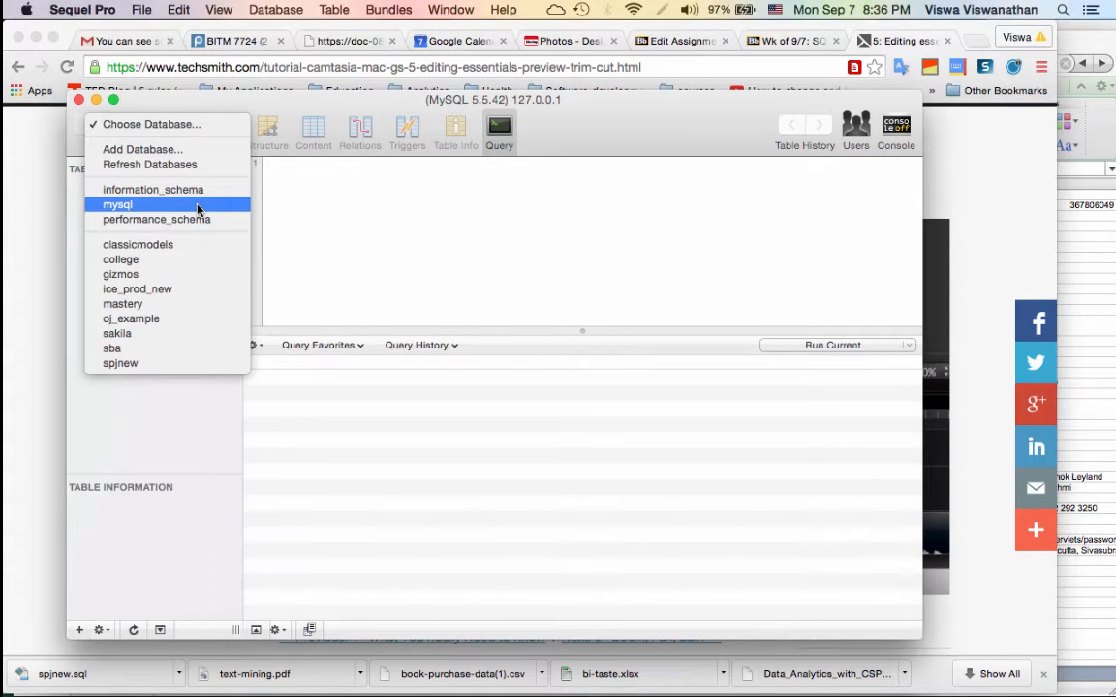
pyautogui.click(117, 206)
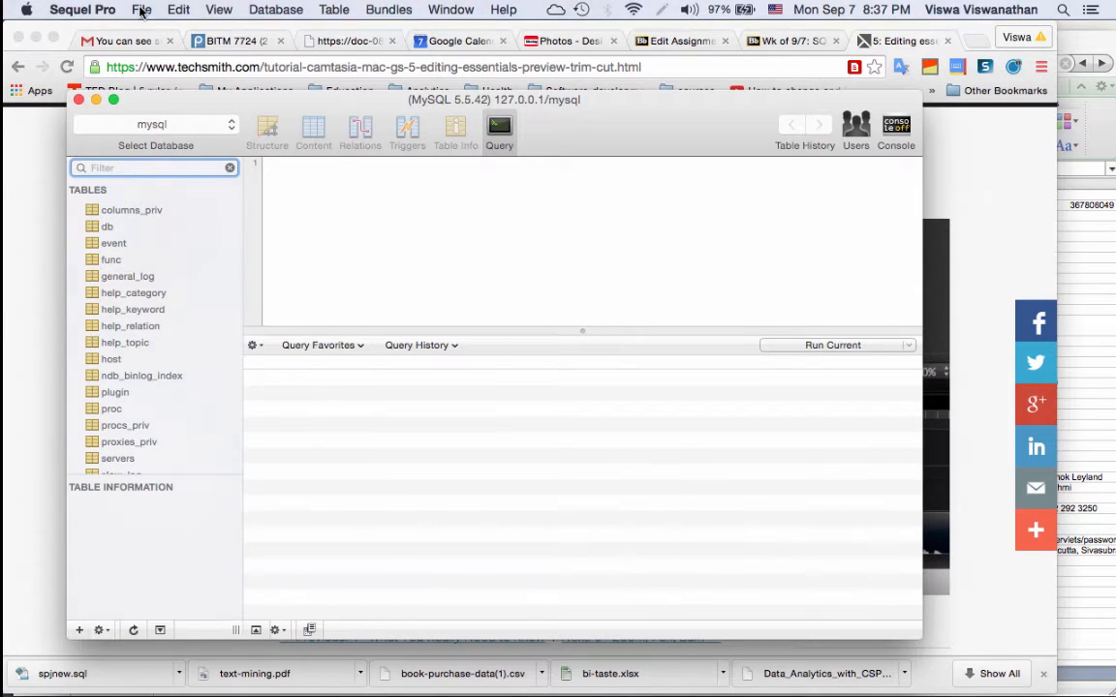
# Begin an SQL file import via File > Import….
pyautogui.click(141, 8)
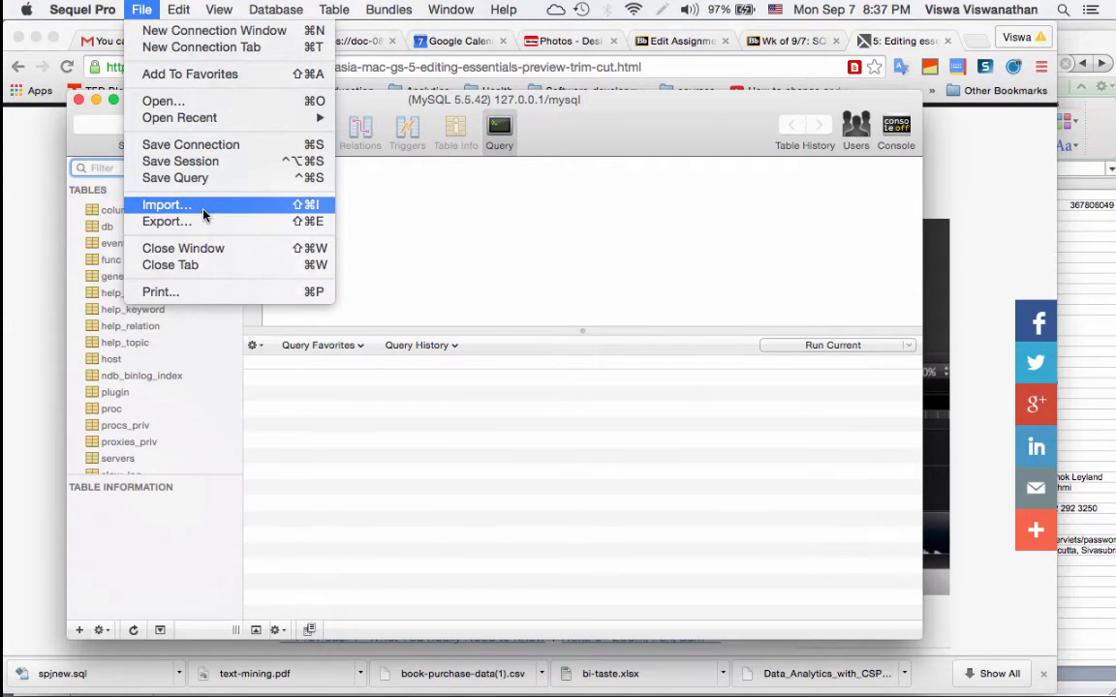
pyautogui.click(167, 205)
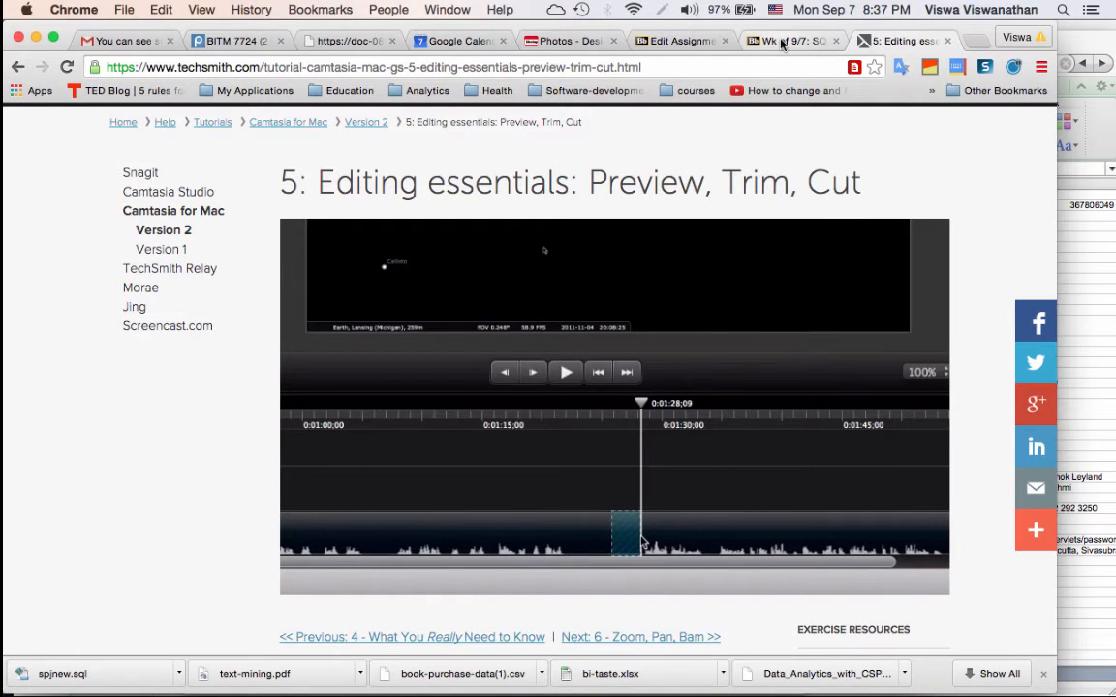
# Switch to the Blackboard course page listing spjnew.sql and the SQL assignment files.
pyautogui.click(791, 41)
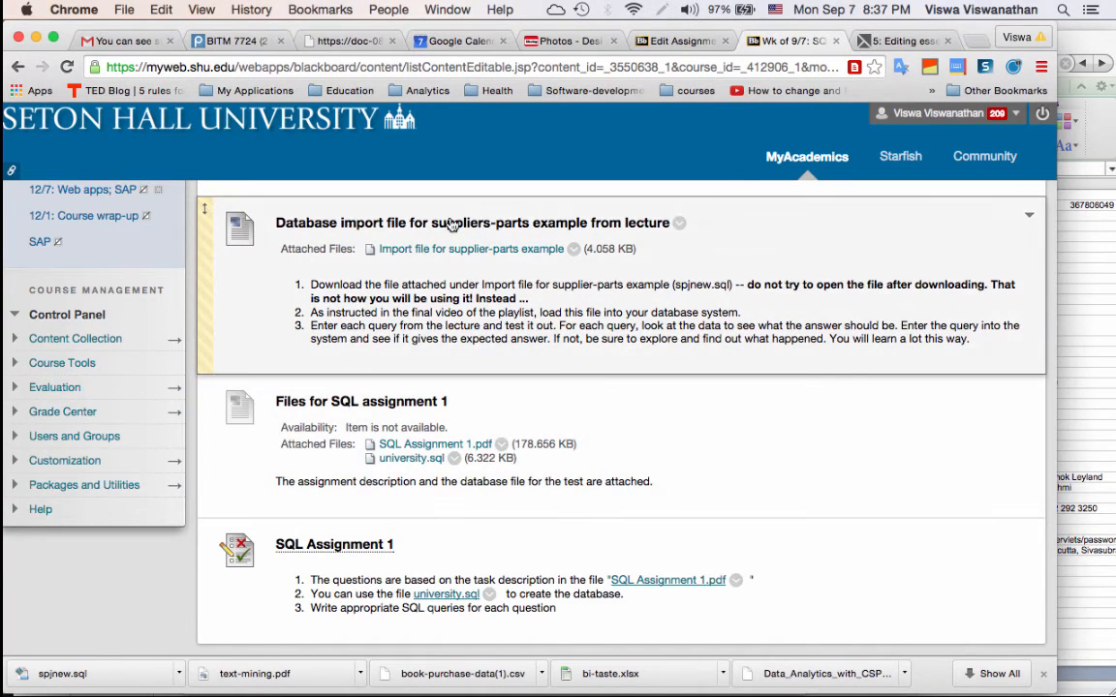
pyautogui.moveTo(651, 254)
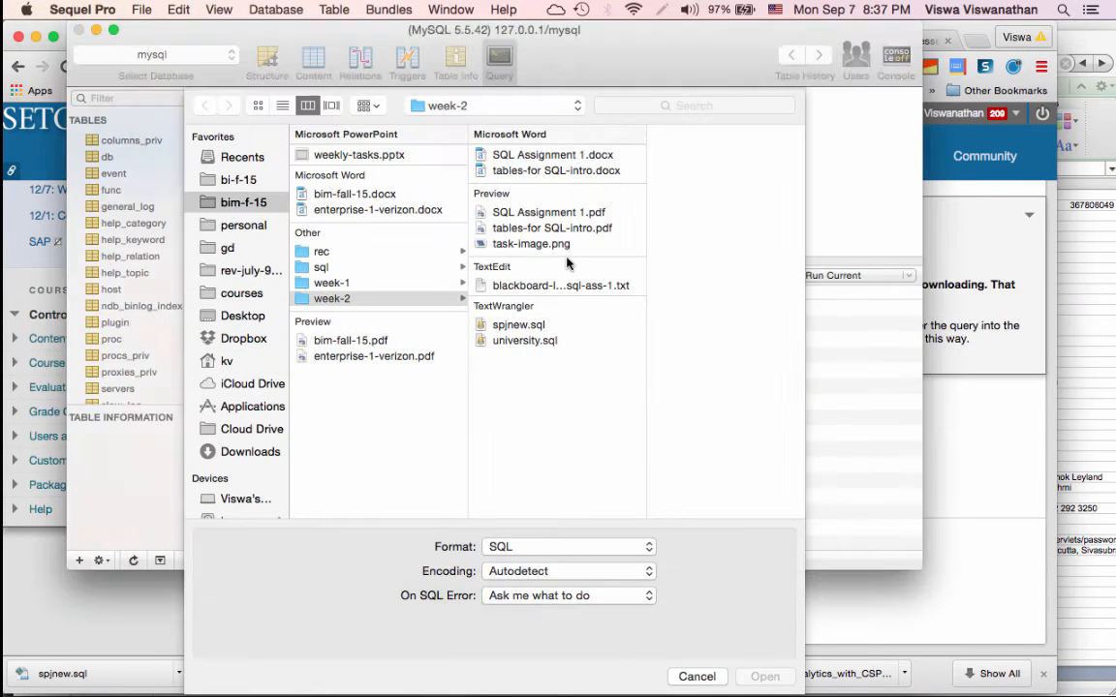
# Import spjnew.sql from the week-2 folder, creating the spjnew database with its four tables.
pyautogui.click(333, 299)
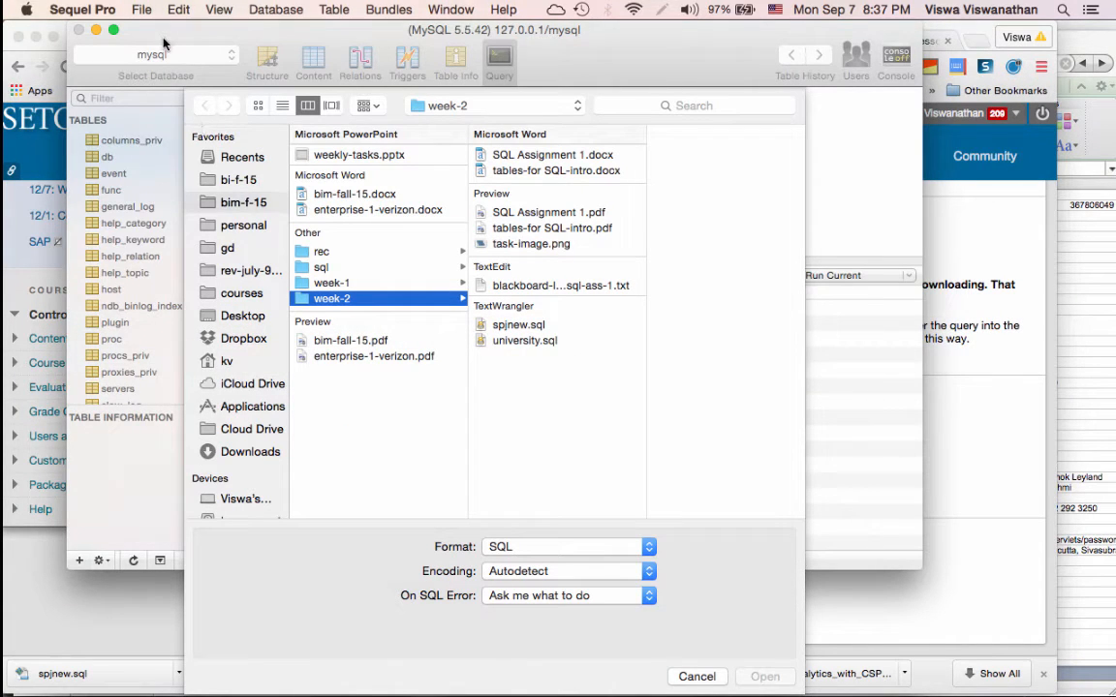
pyautogui.moveTo(356, 246)
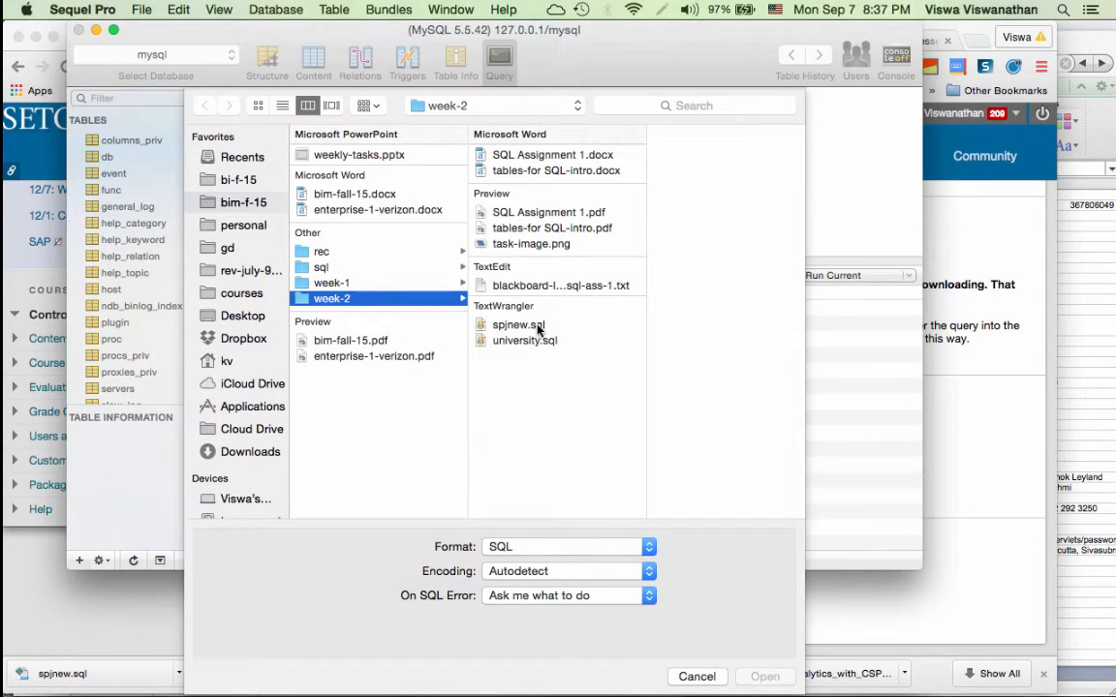
pyautogui.click(519, 326)
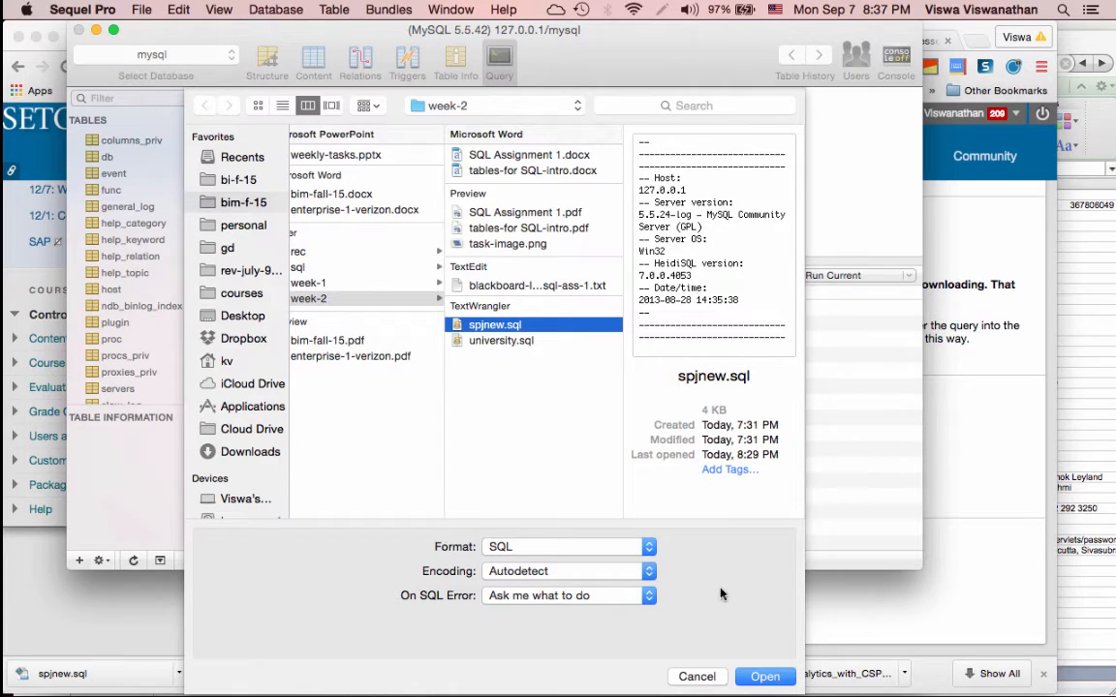
pyautogui.click(763, 676)
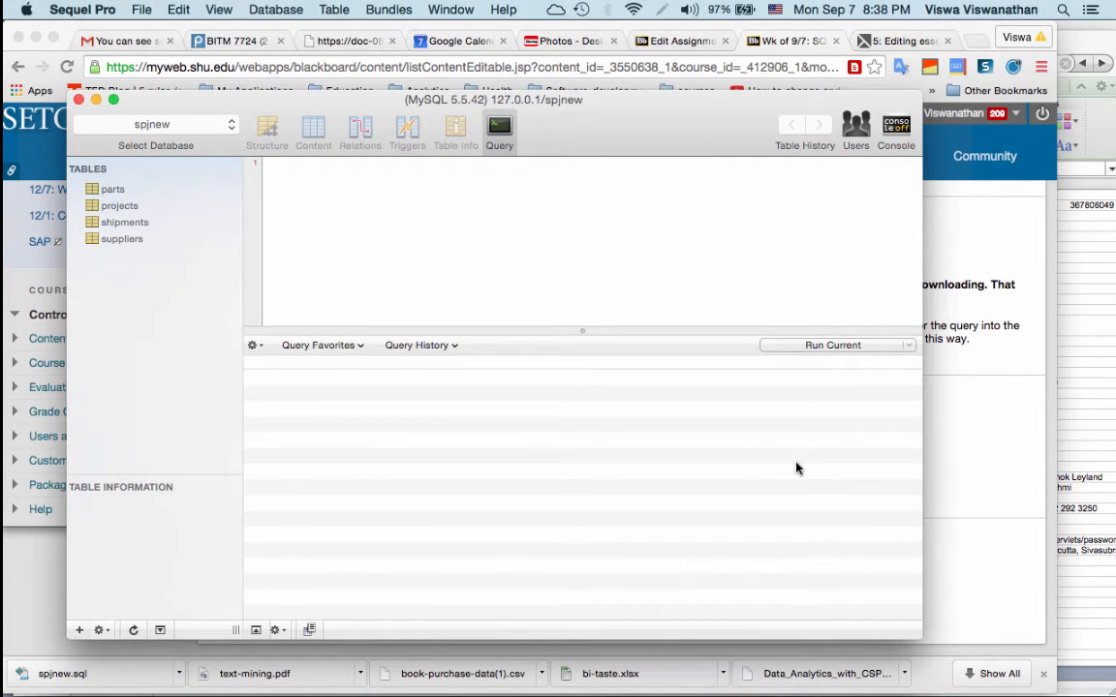
pyautogui.moveTo(713, 436)
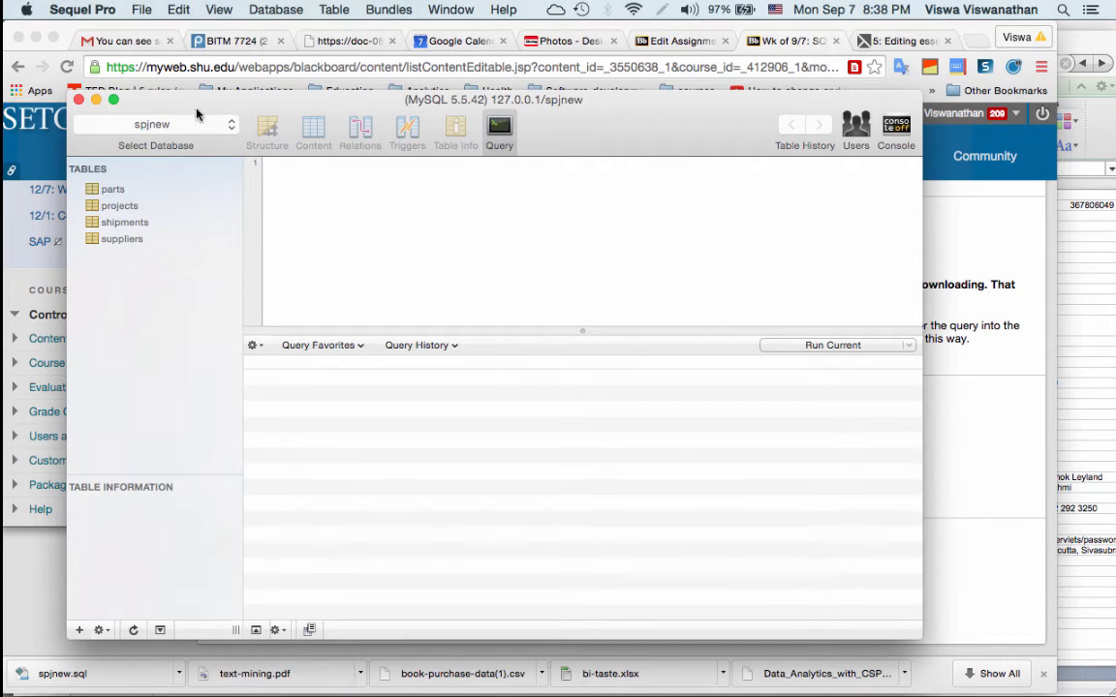
pyautogui.moveTo(170, 165)
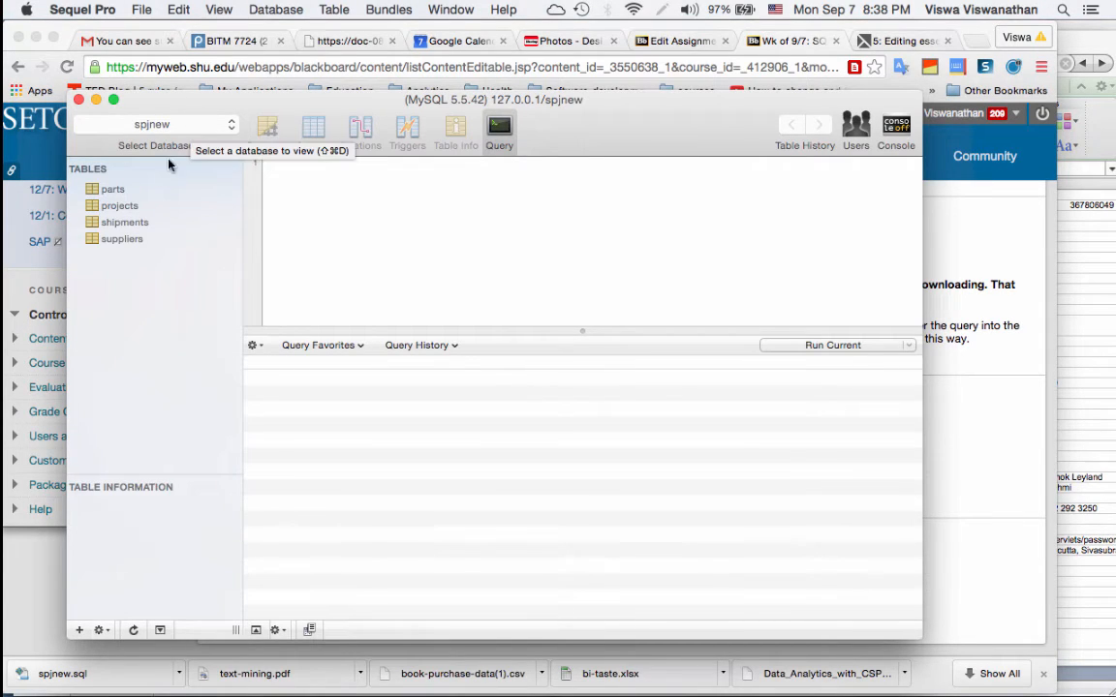
# Browse the spjnew tables and show the parts table's structure and its six rows of content.
pyautogui.click(113, 190)
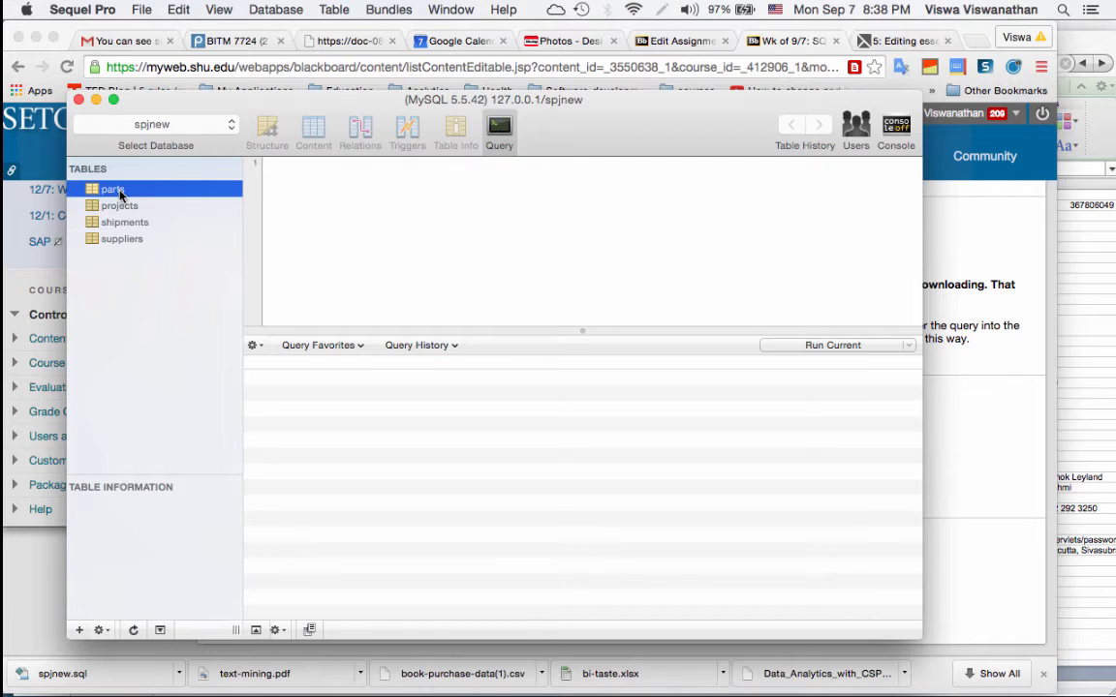
pyautogui.click(120, 206)
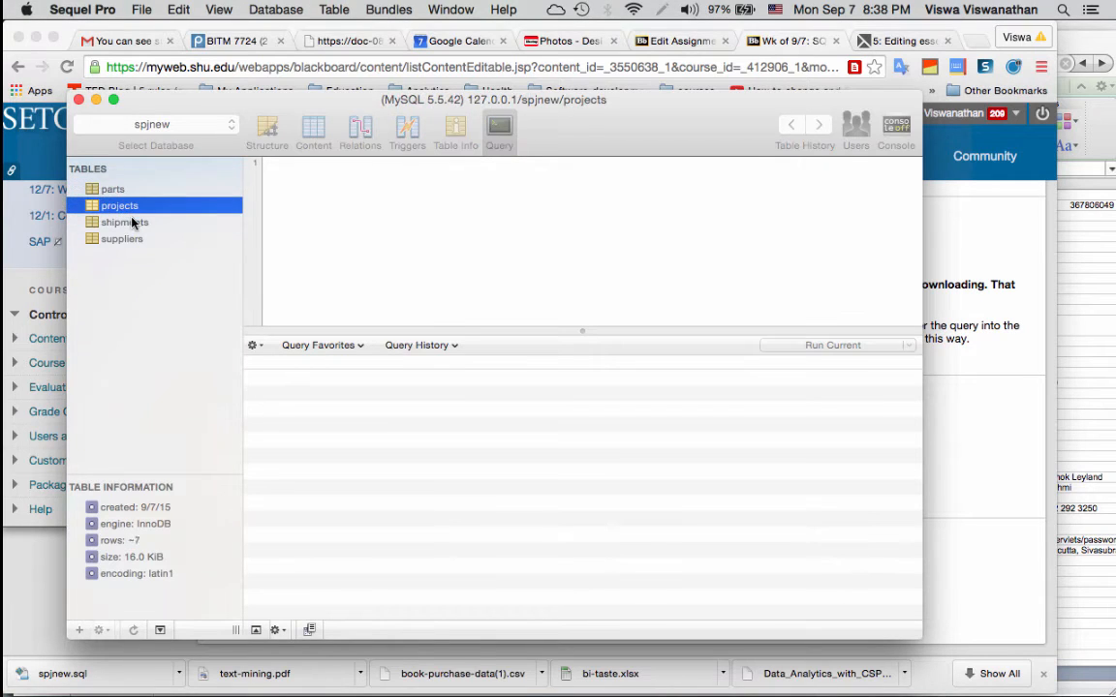
pyautogui.click(122, 240)
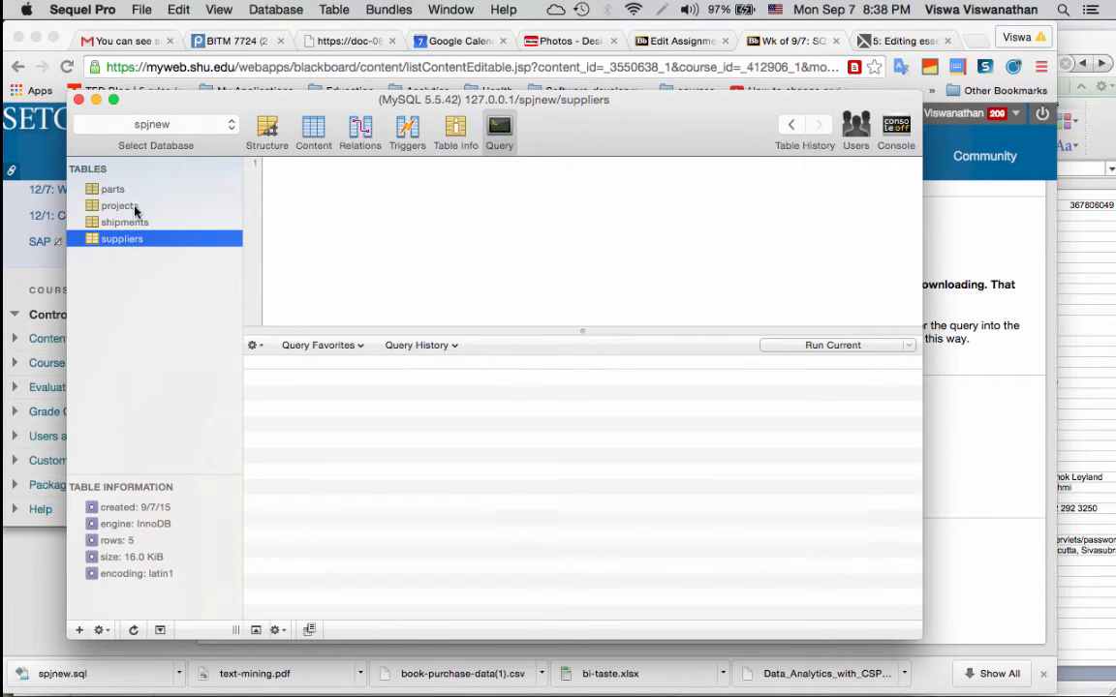
pyautogui.click(112, 190)
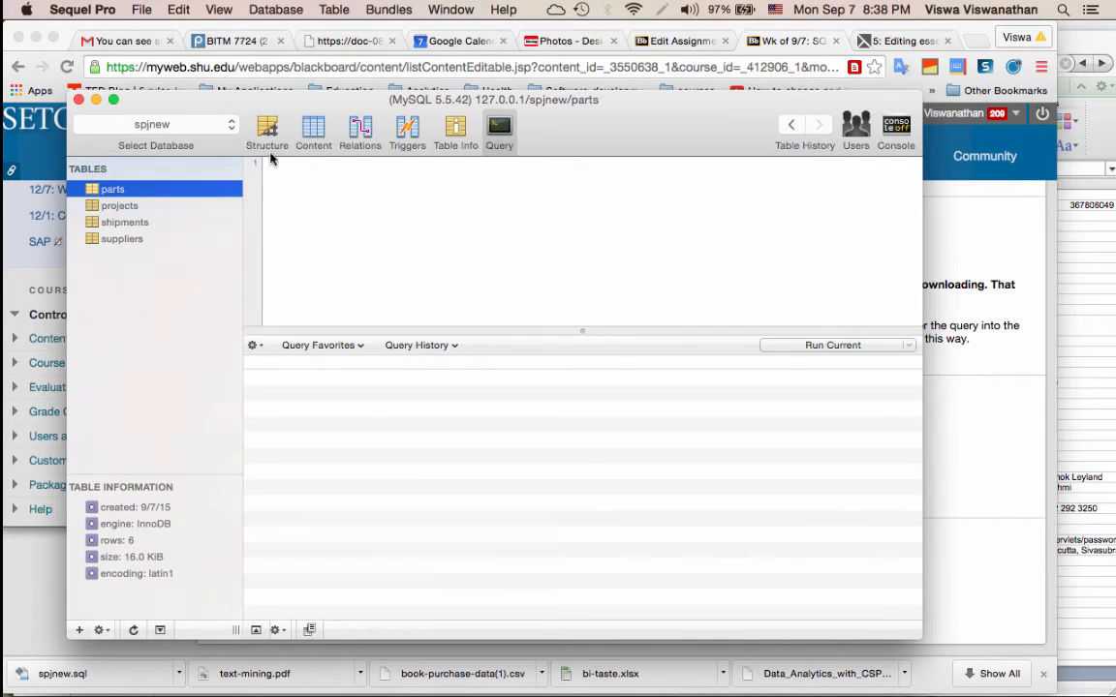
pyautogui.click(267, 131)
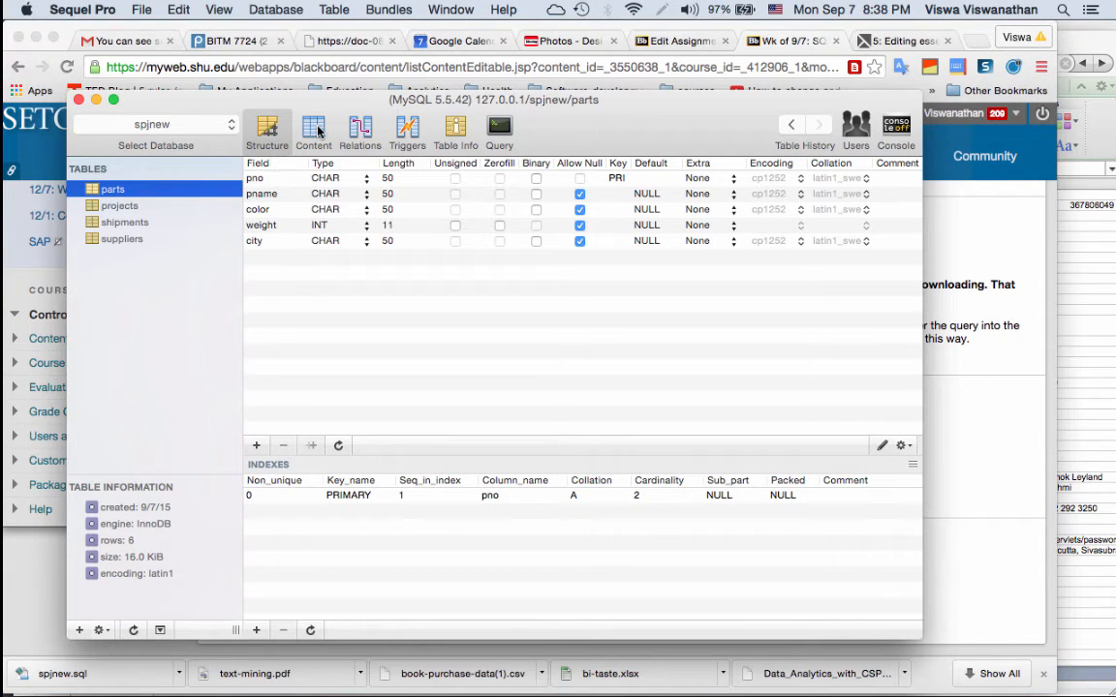
pyautogui.click(314, 132)
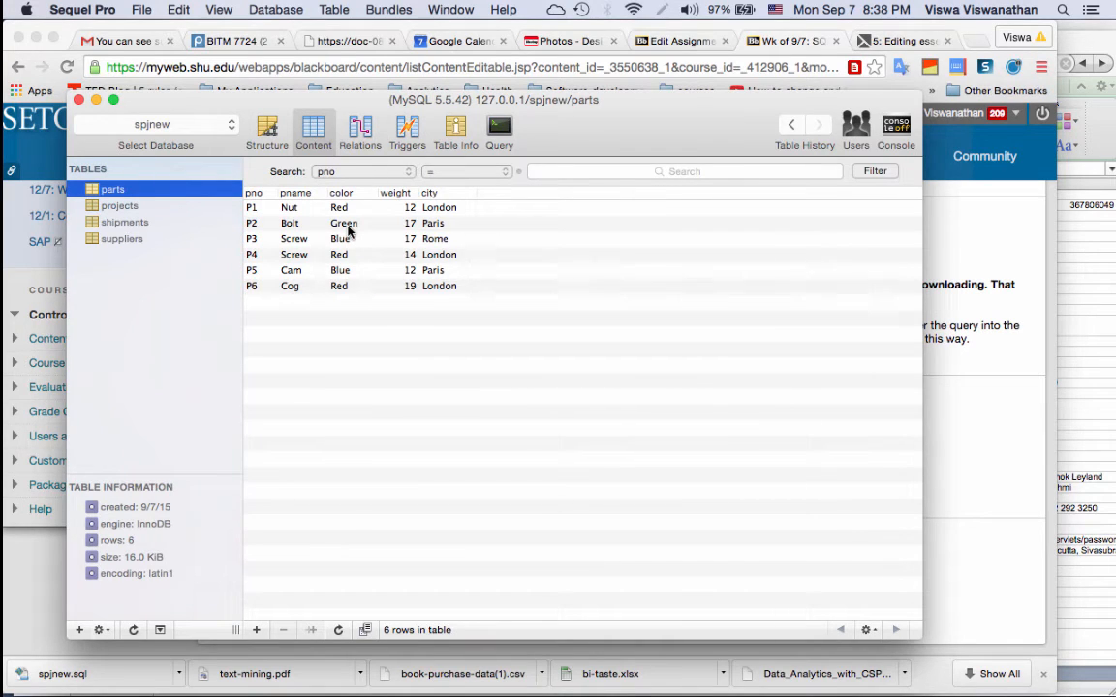
pyautogui.moveTo(511, 285)
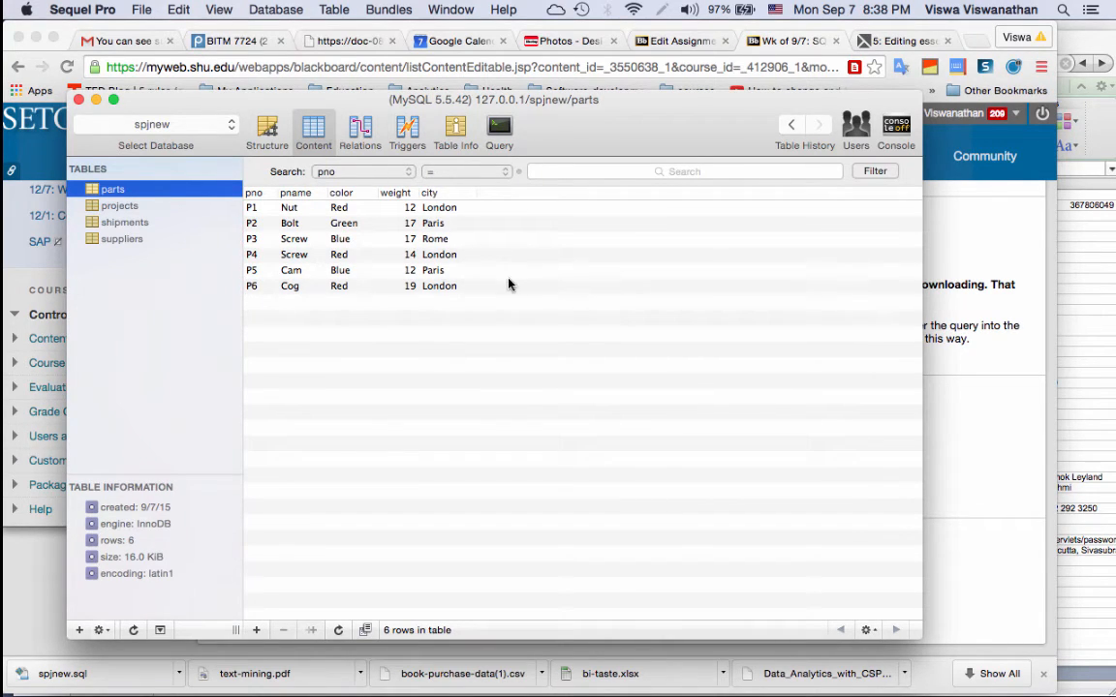
pyautogui.moveTo(465, 225)
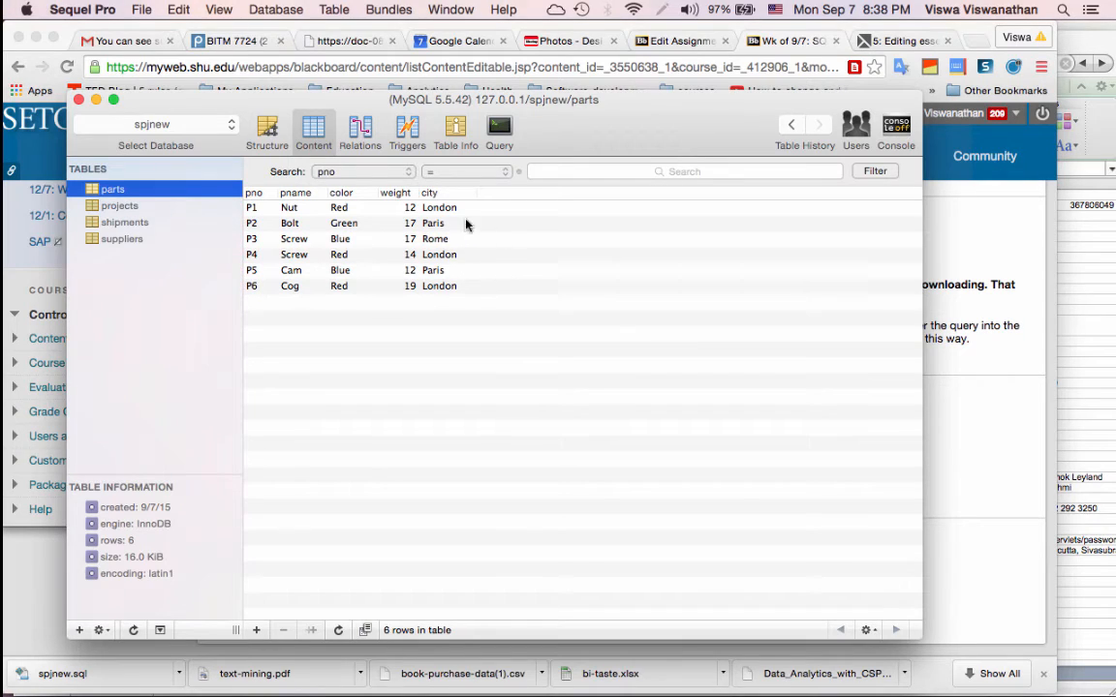
pyautogui.moveTo(523, 229)
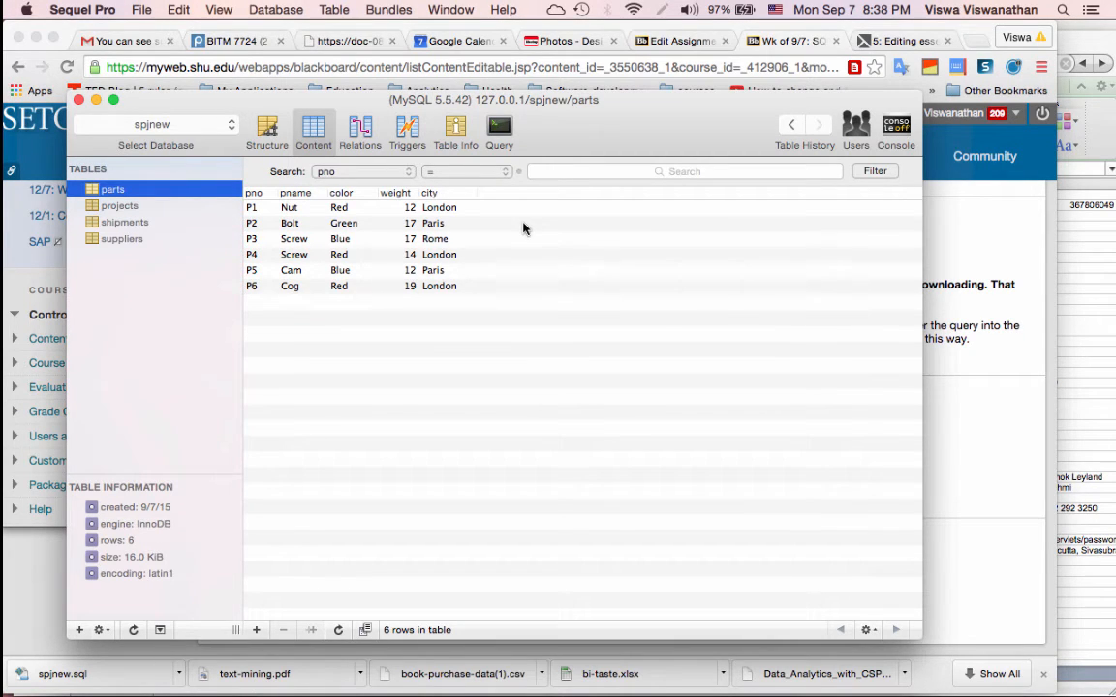
pyautogui.moveTo(271, 233)
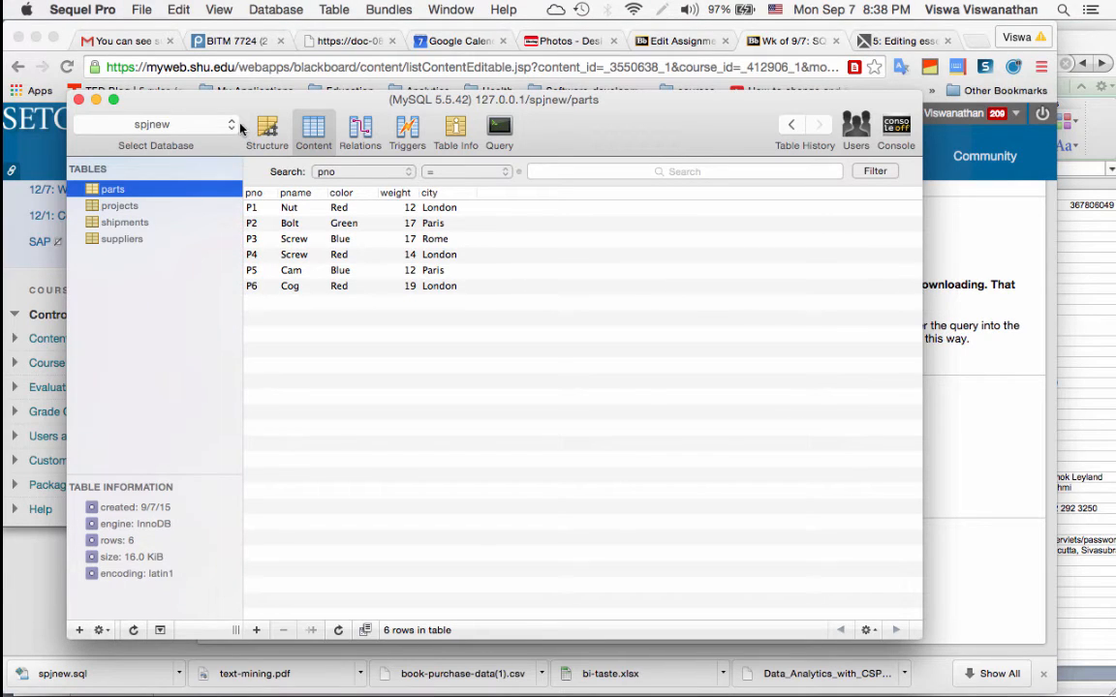
pyautogui.click(154, 124)
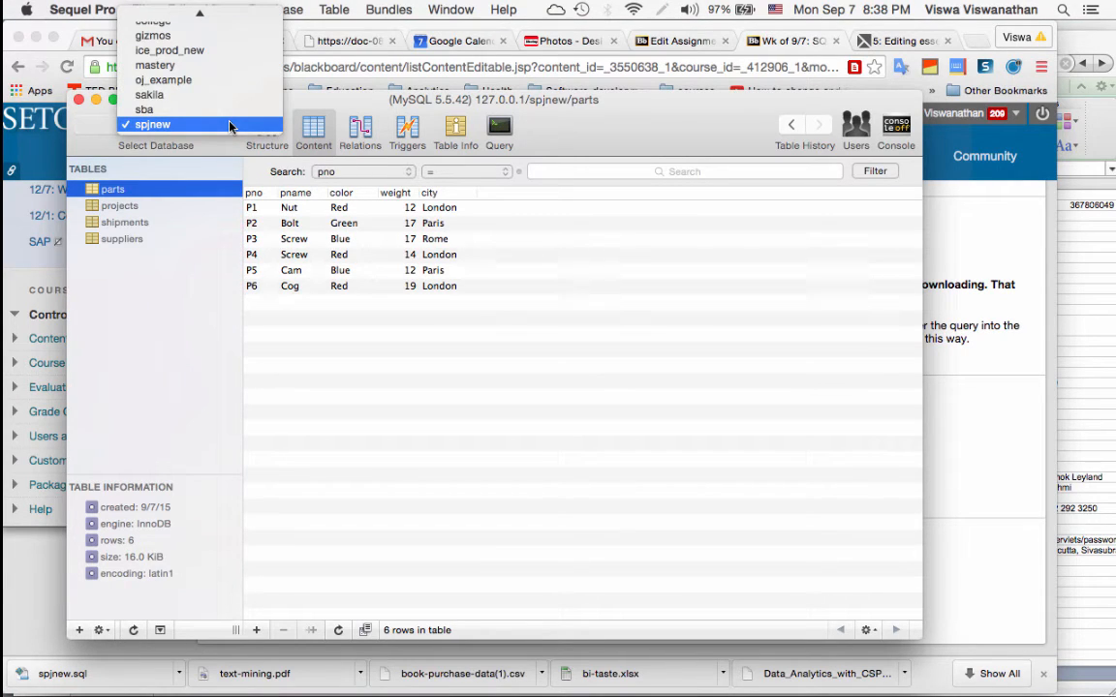
pyautogui.moveTo(167, 128)
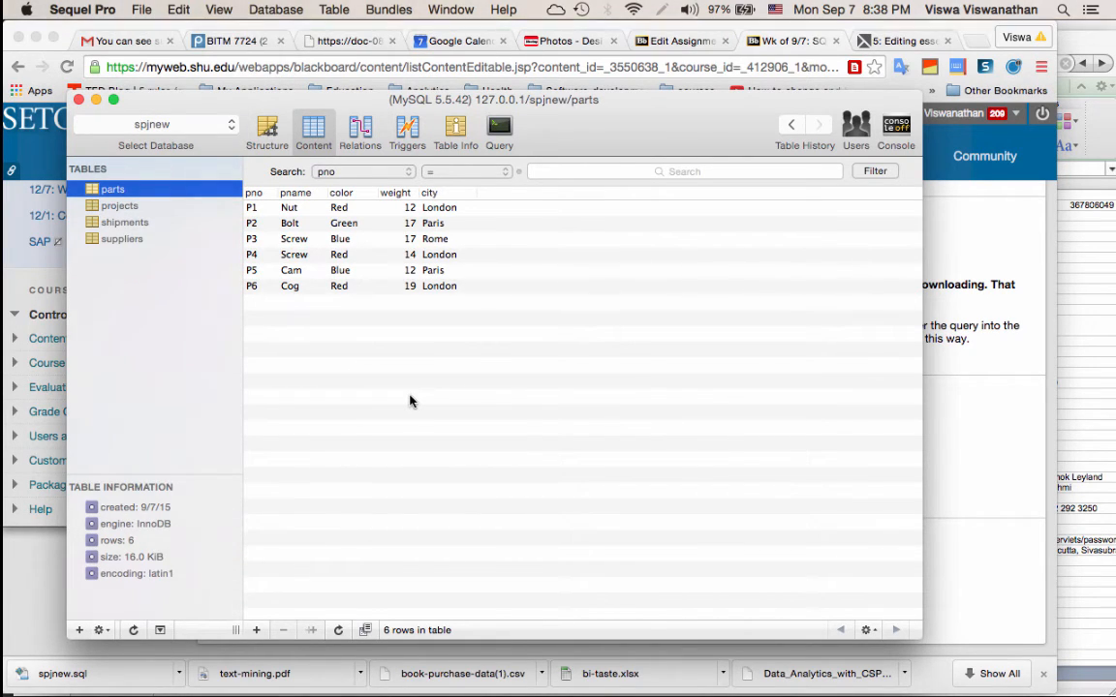
pyautogui.moveTo(451, 310)
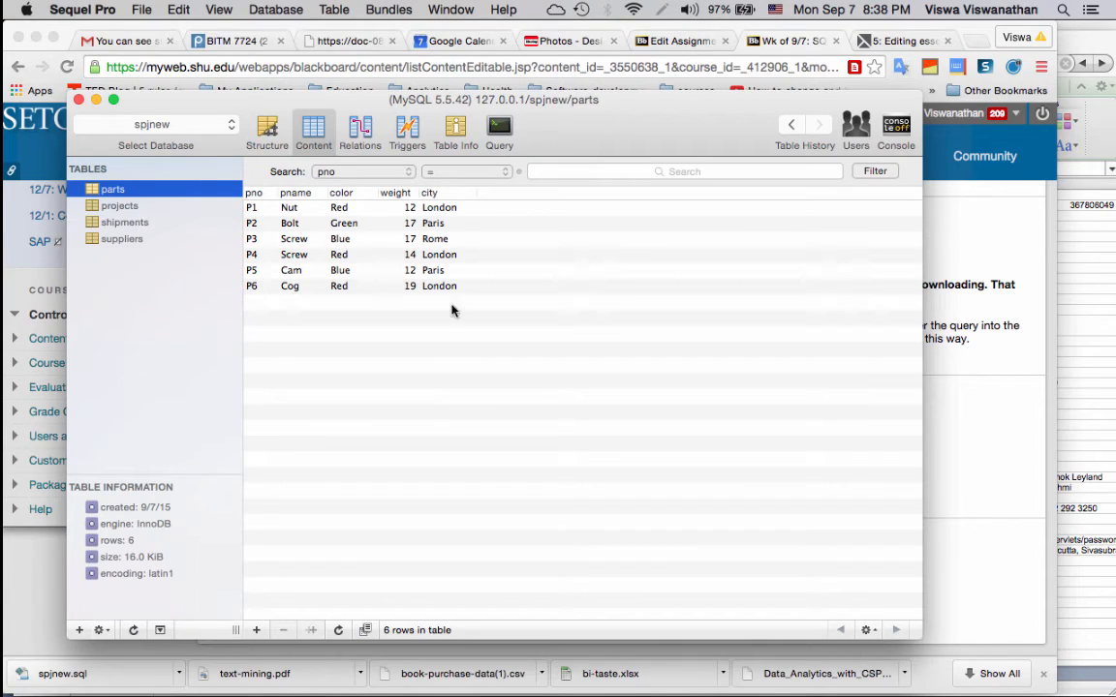
# Run 'select * from parts' in the Query view to list every row of the parts table.
pyautogui.click(500, 132)
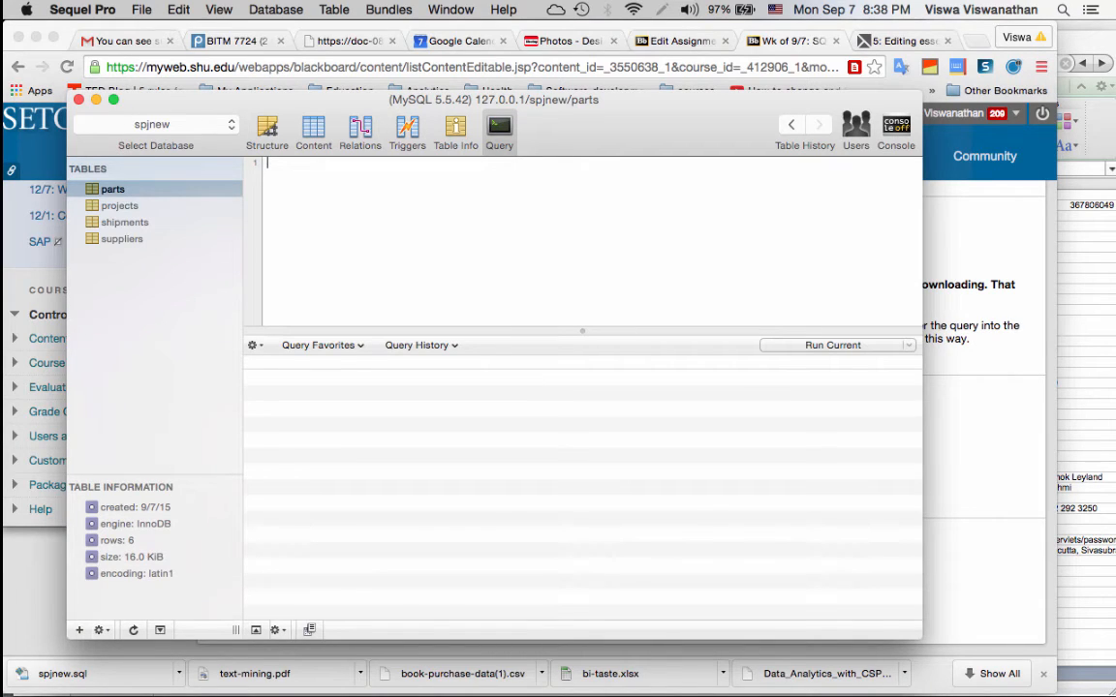
pyautogui.write('select *')
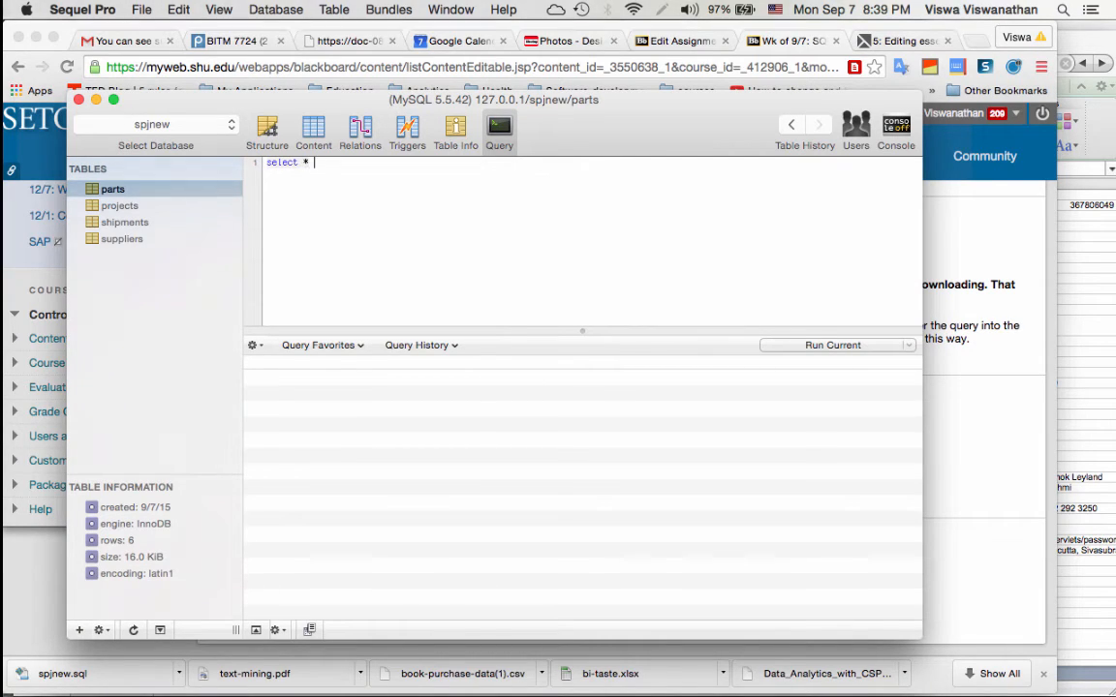
pyautogui.write('from parts')
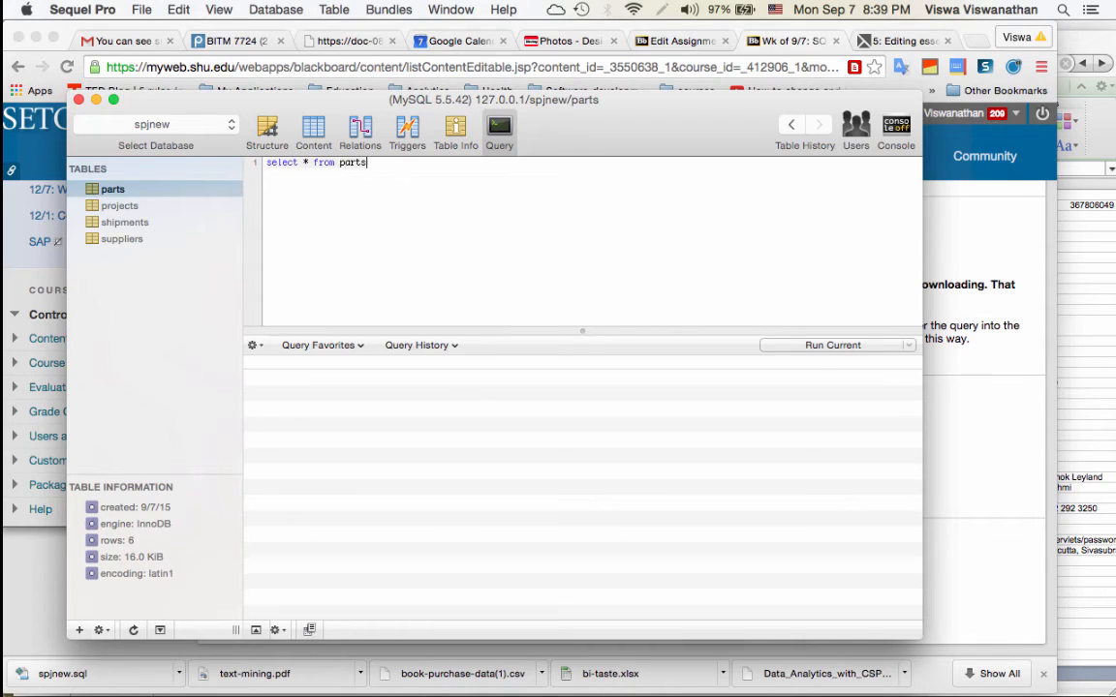
pyautogui.moveTo(848, 351)
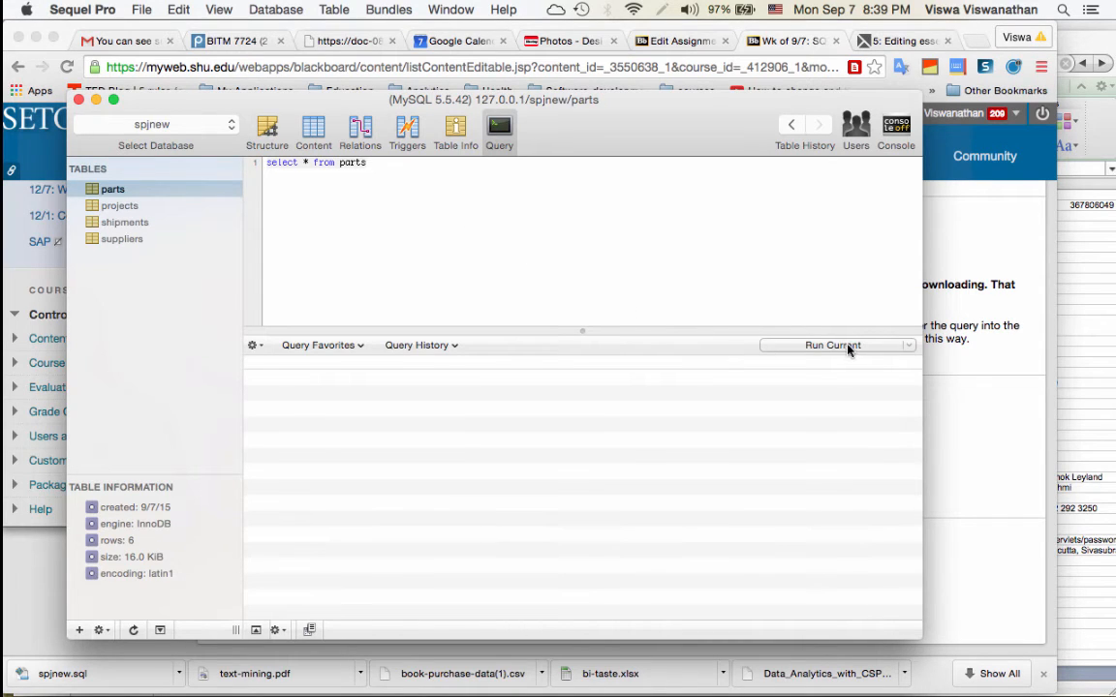
pyautogui.click(833, 345)
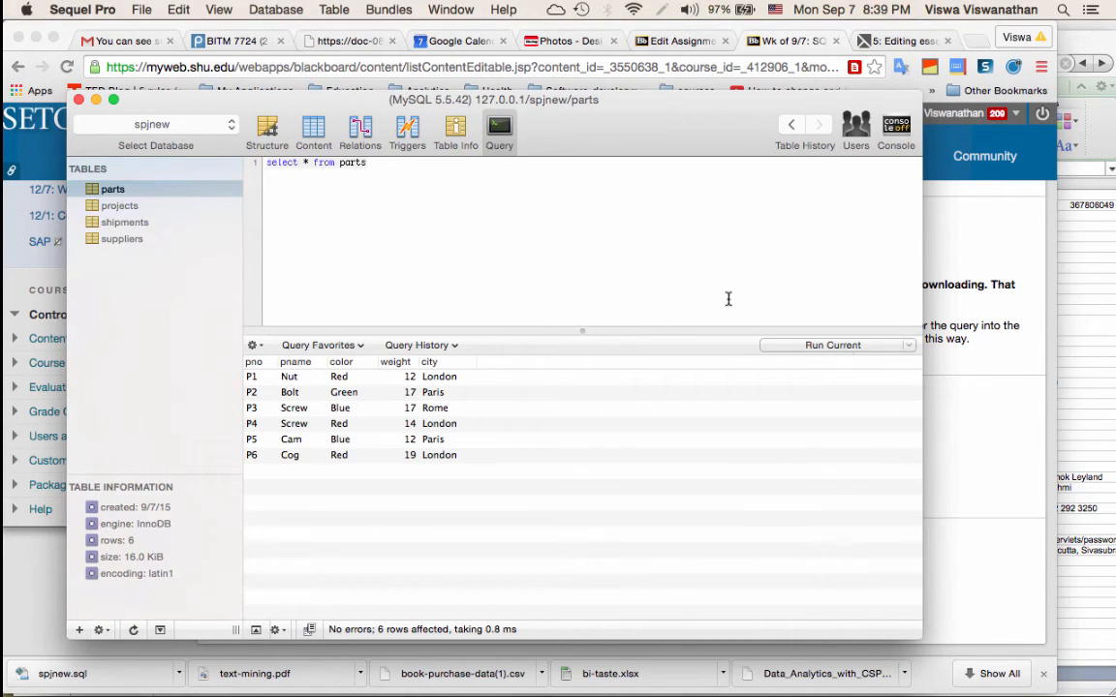
pyautogui.moveTo(435, 170)
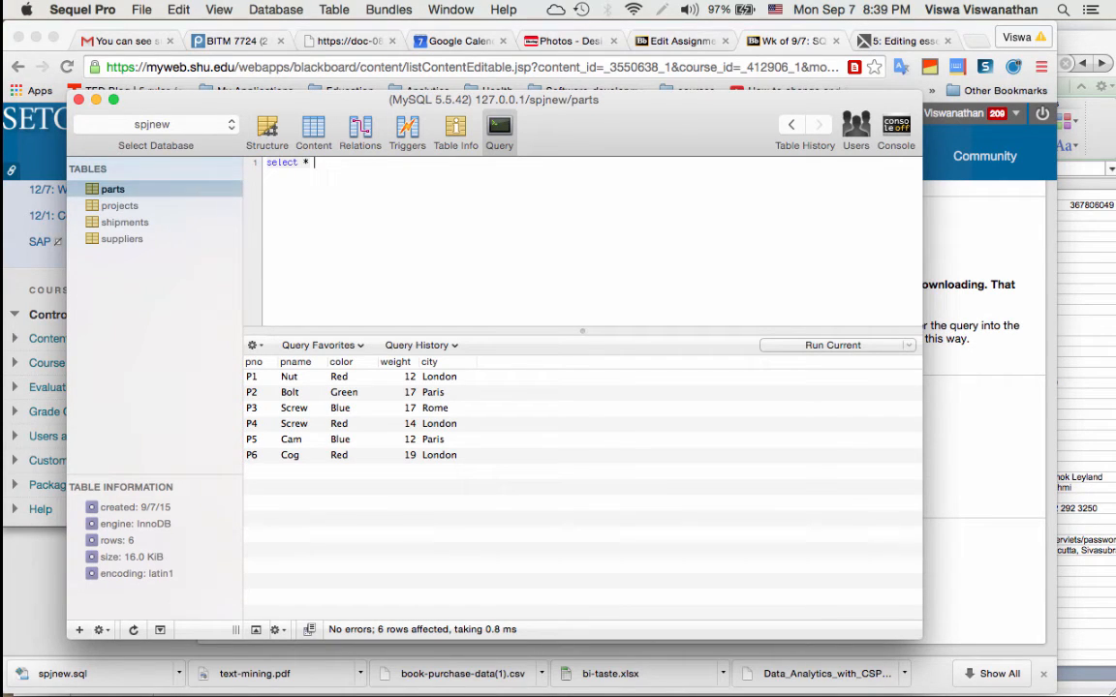
# Run 'select pno, color from parts' to return the six part number and colour rows.
pyautogui.write('pno')
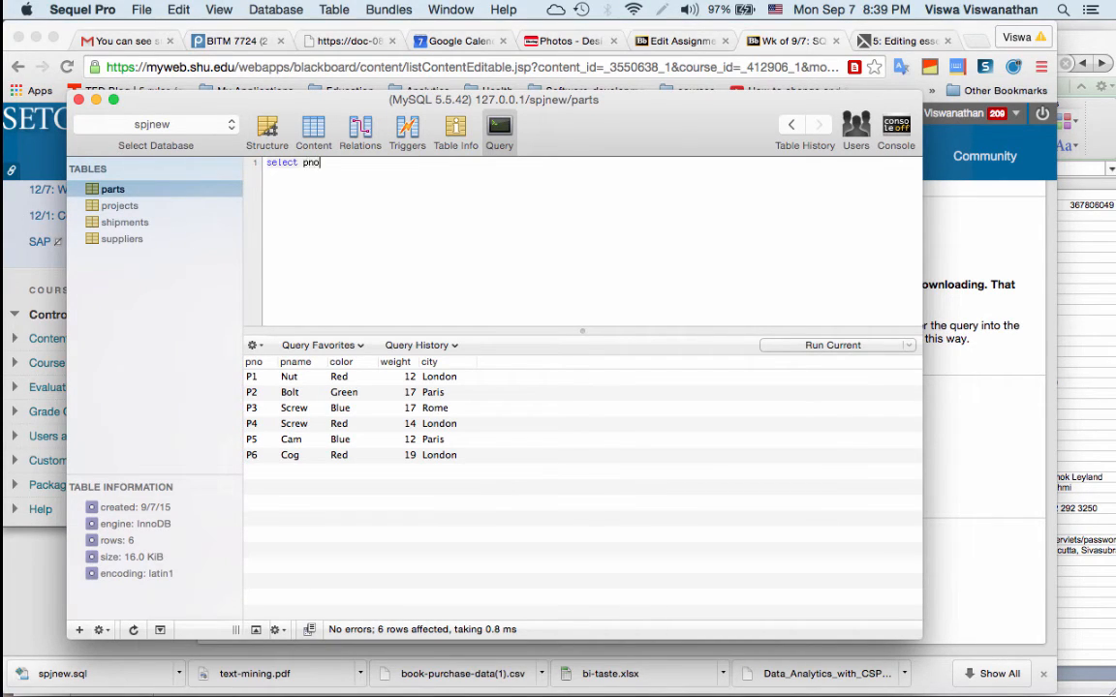
pyautogui.write(', color f')
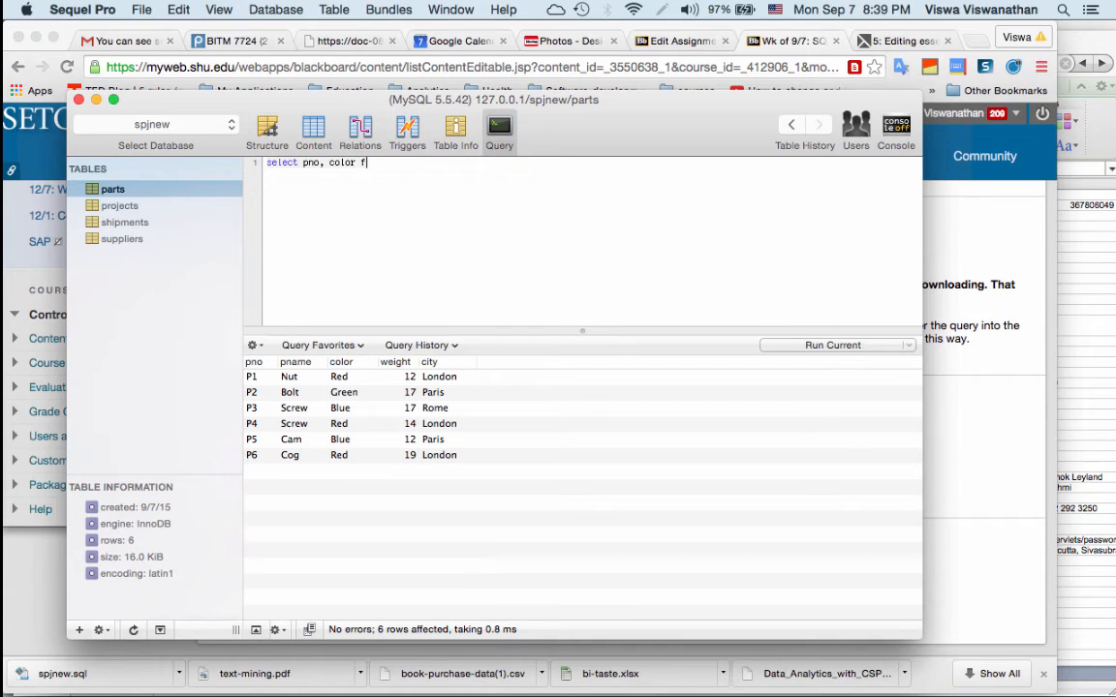
pyautogui.write('rom parts')
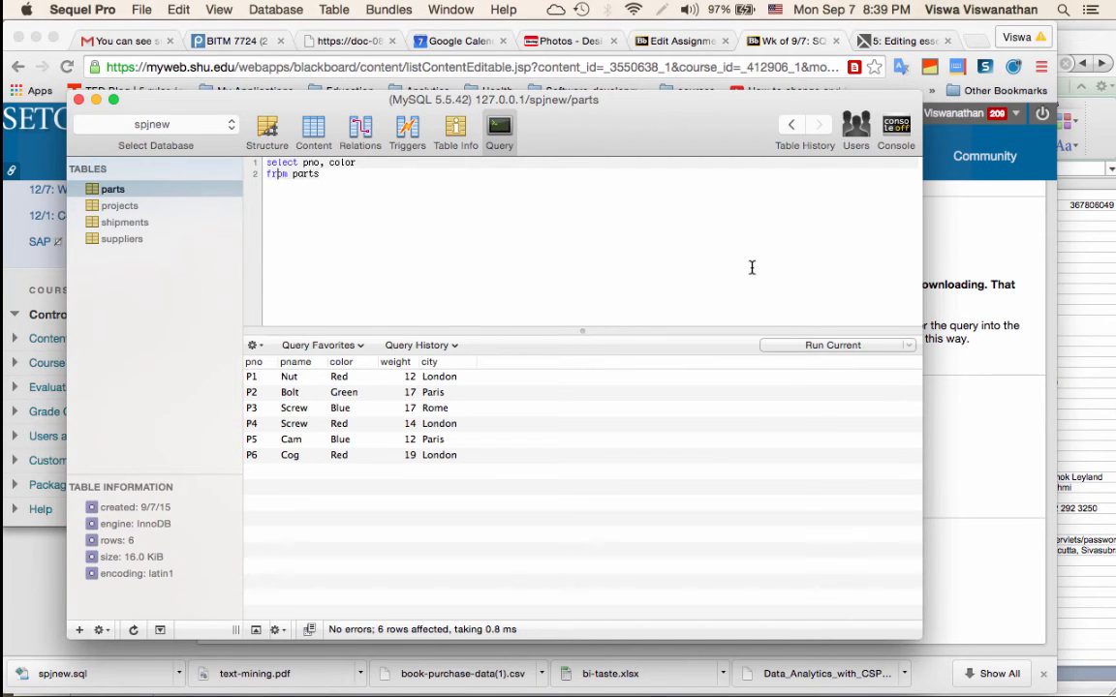
pyautogui.click(833, 345)
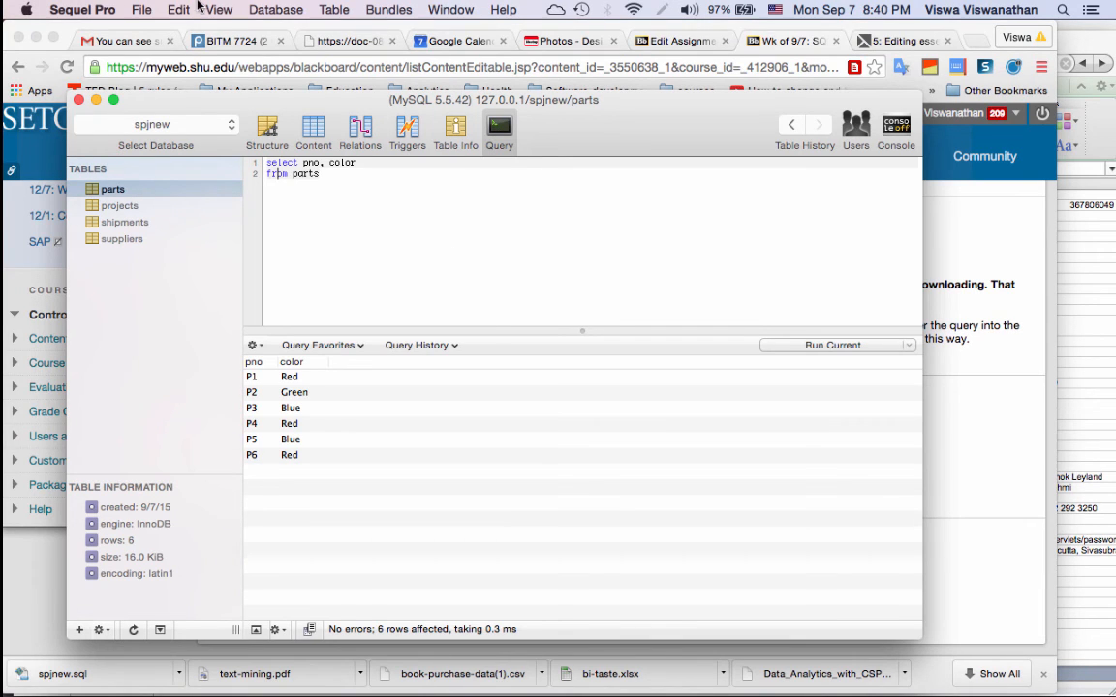
# Import university.sql, creating the college database with its five tables.
pyautogui.click(141, 10)
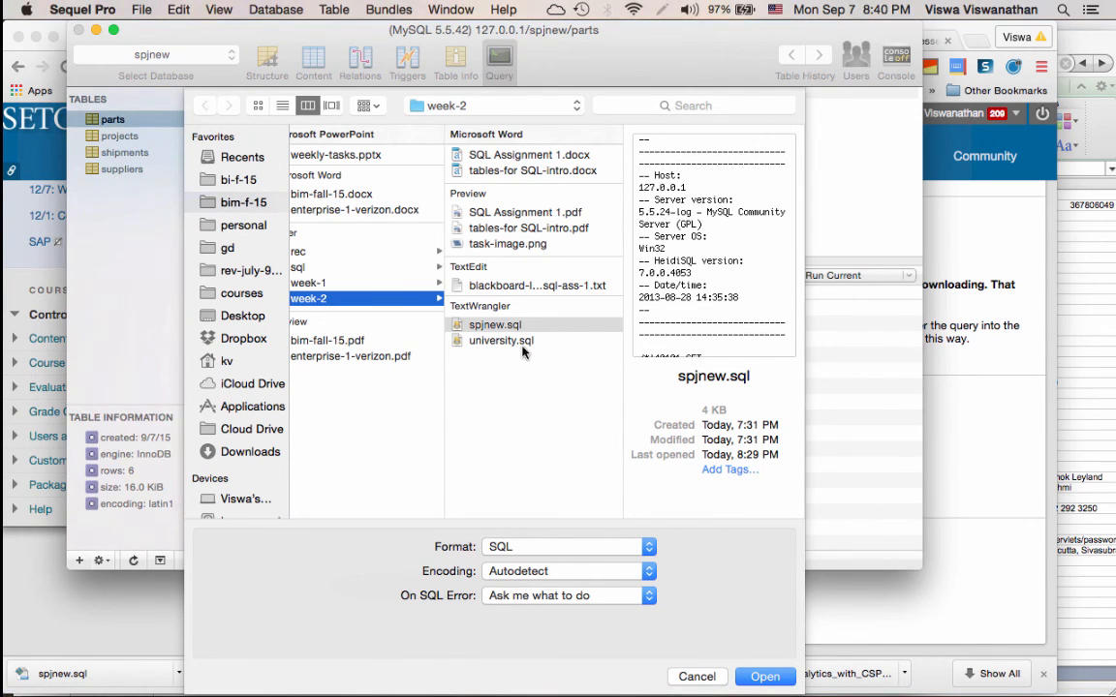
pyautogui.click(500, 341)
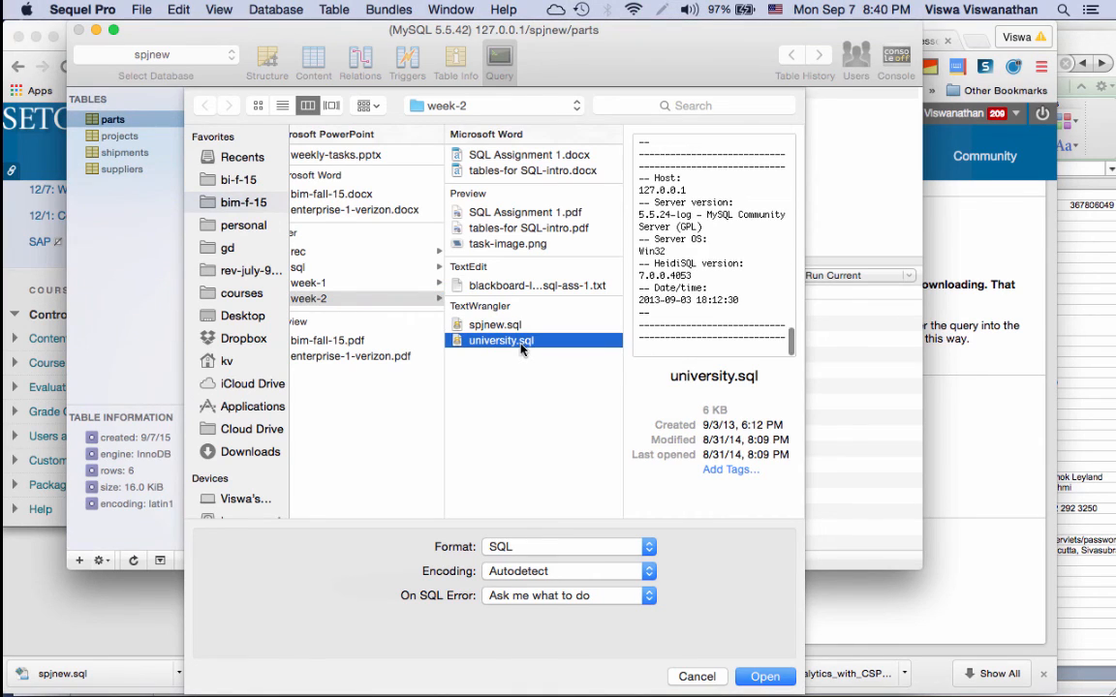
pyautogui.click(763, 676)
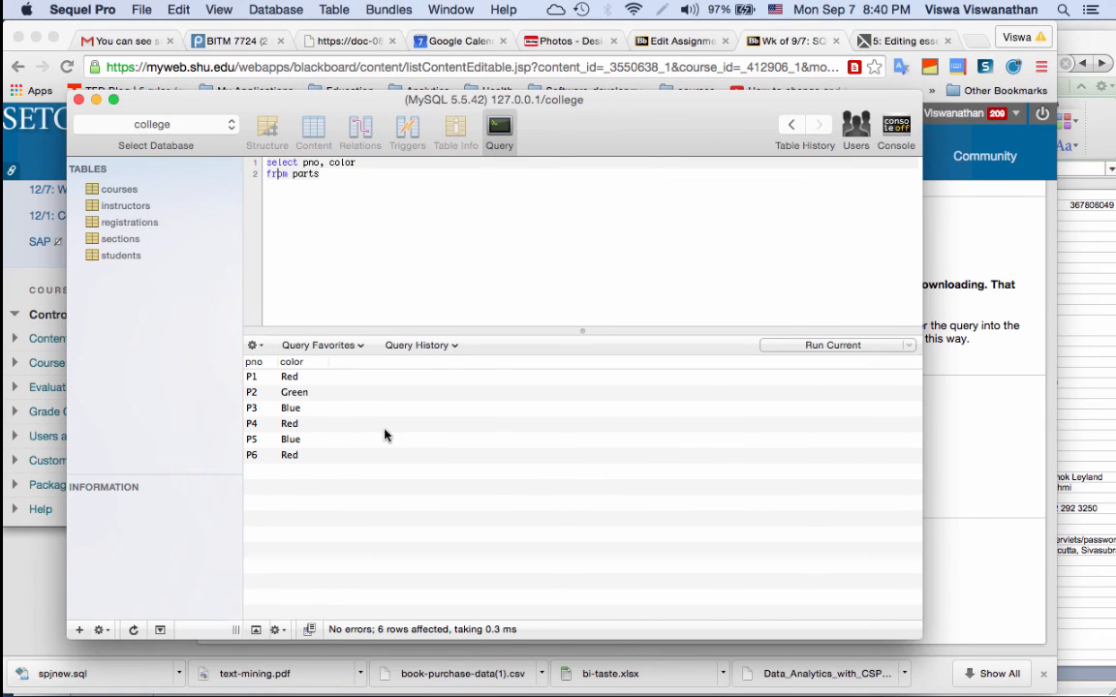
pyautogui.moveTo(159, 165)
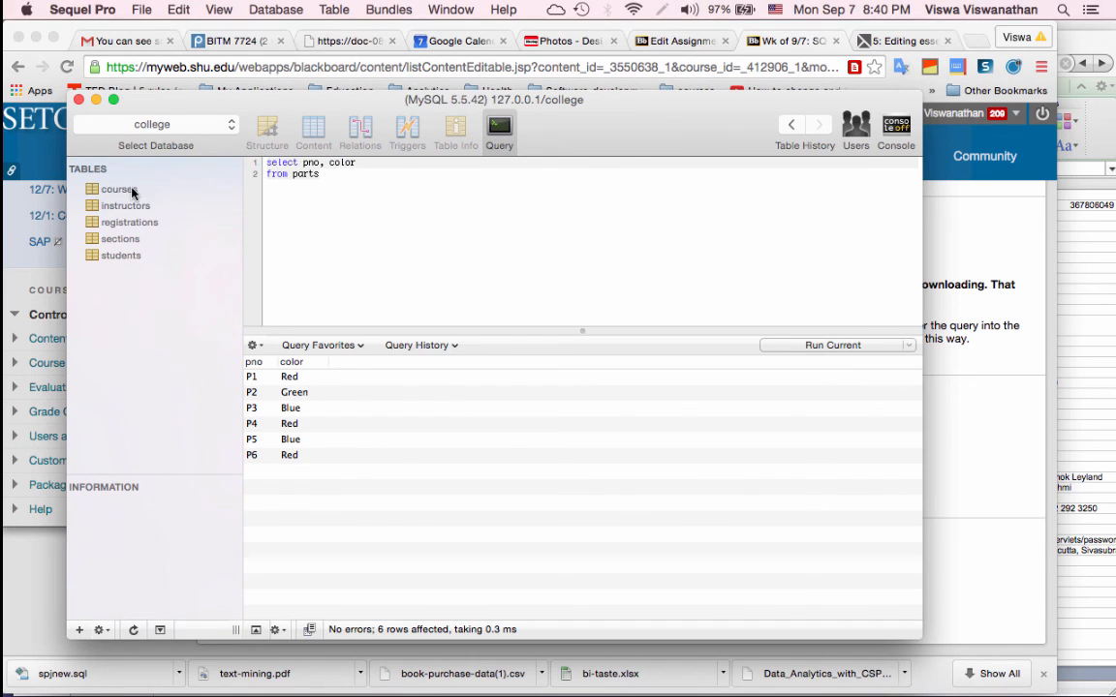
# View the courses table's column structure and then its row contents.
pyautogui.click(120, 190)
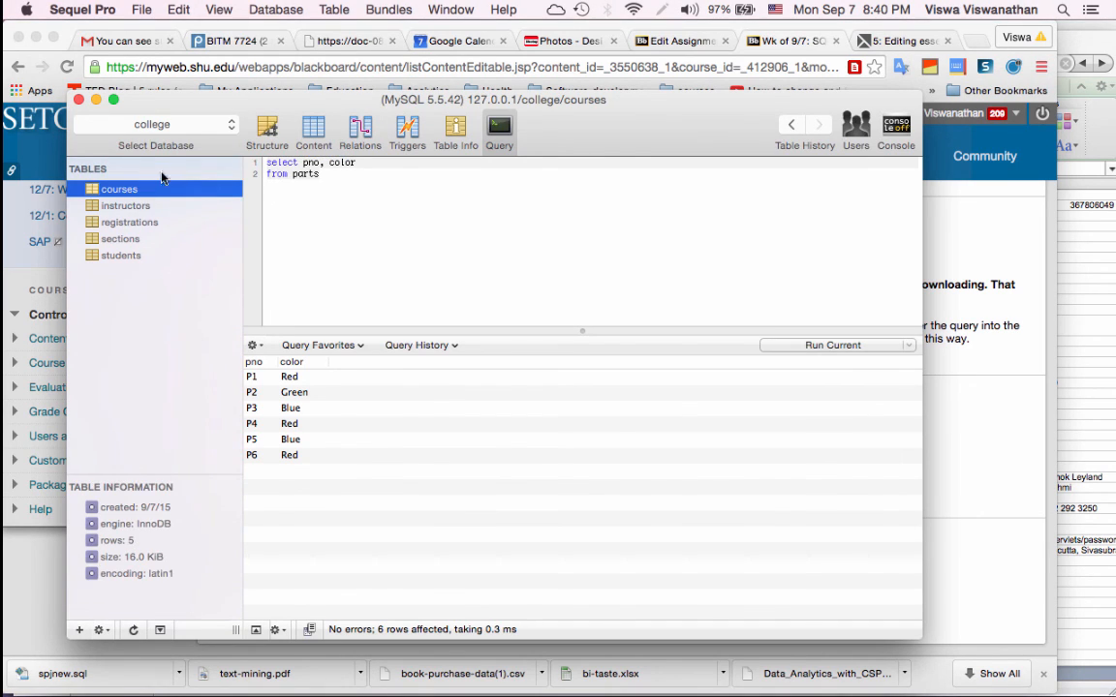
pyautogui.click(267, 132)
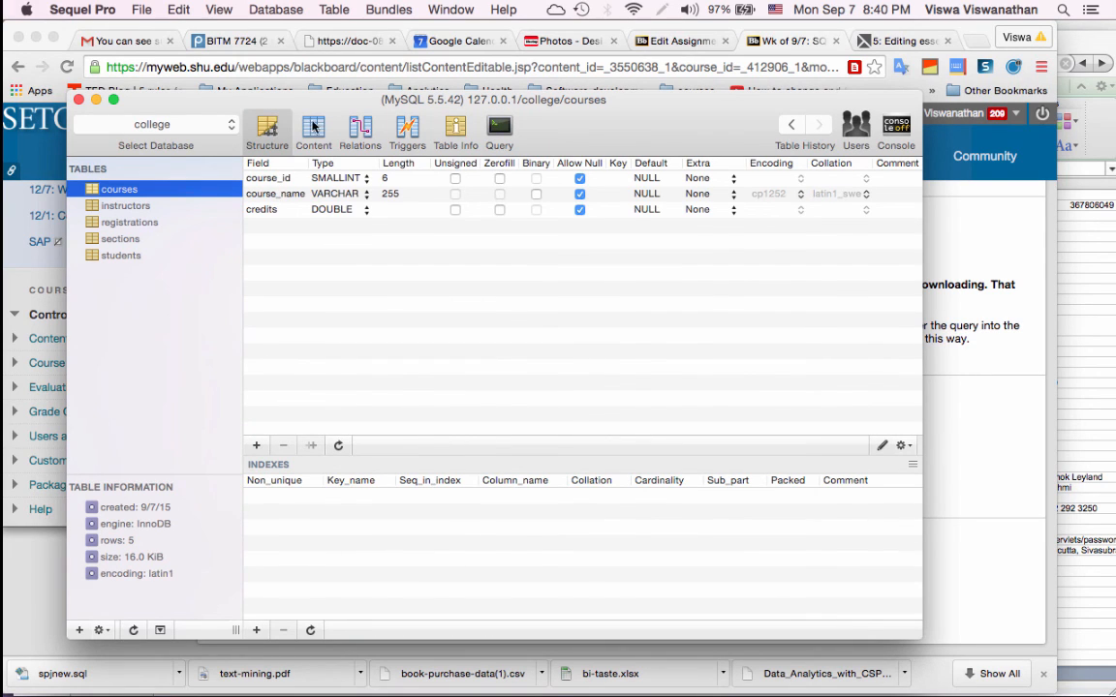
pyautogui.click(314, 132)
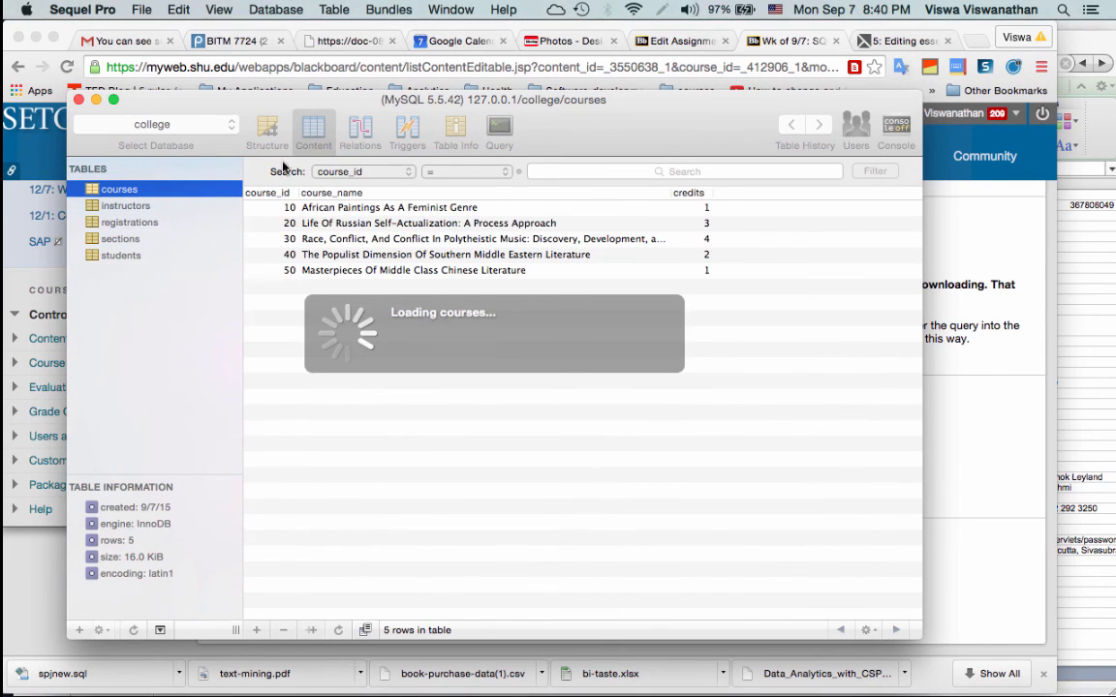
# Browse the instructors and sections tables, ending on the 25 students rows.
pyautogui.click(124, 205)
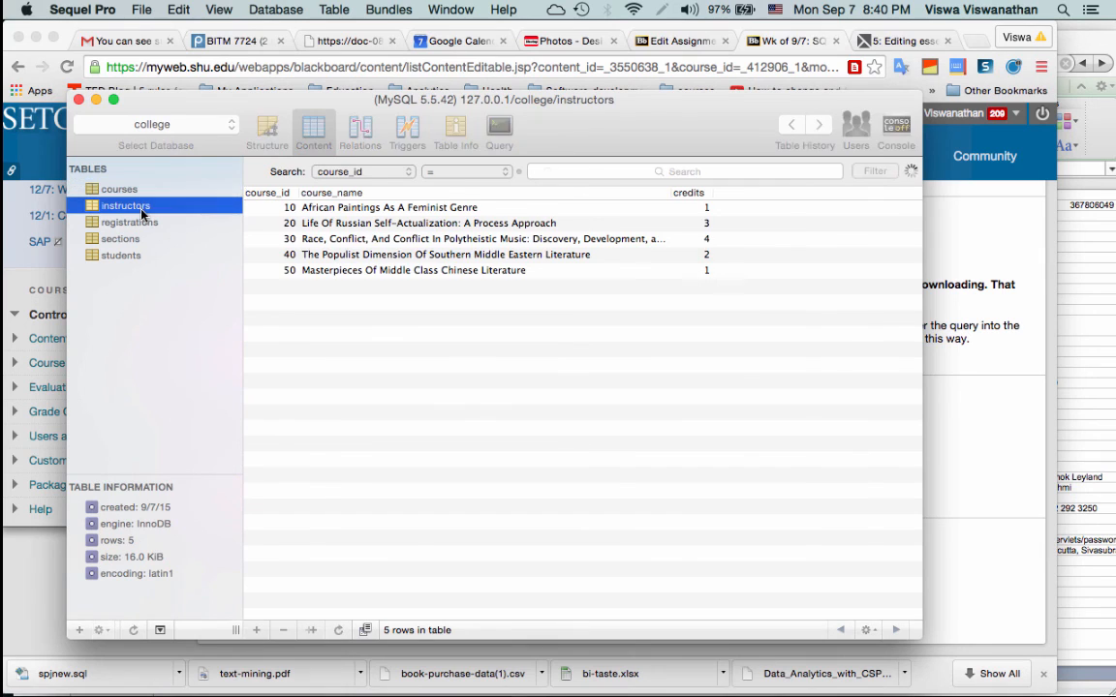
pyautogui.click(124, 206)
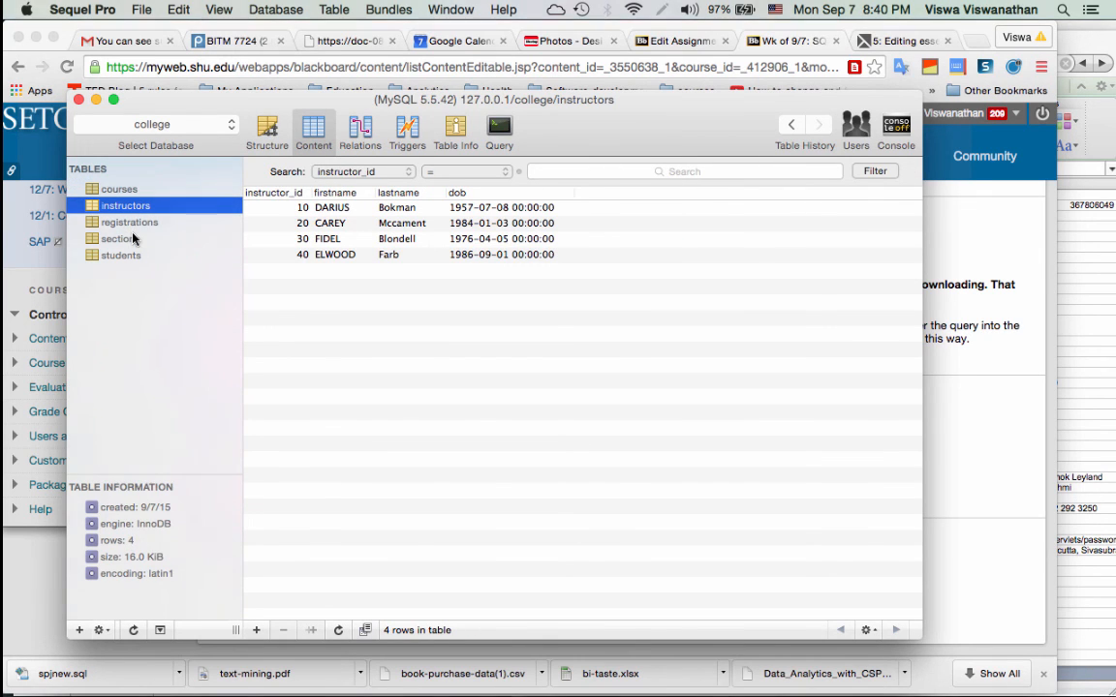
pyautogui.click(120, 239)
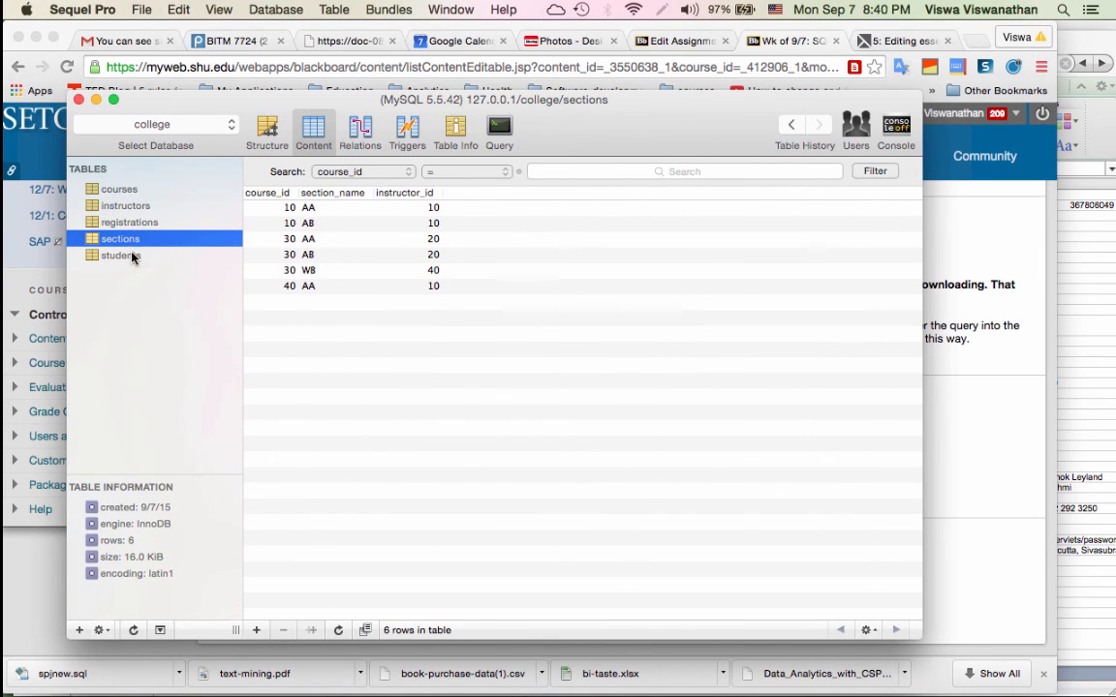
pyautogui.click(120, 256)
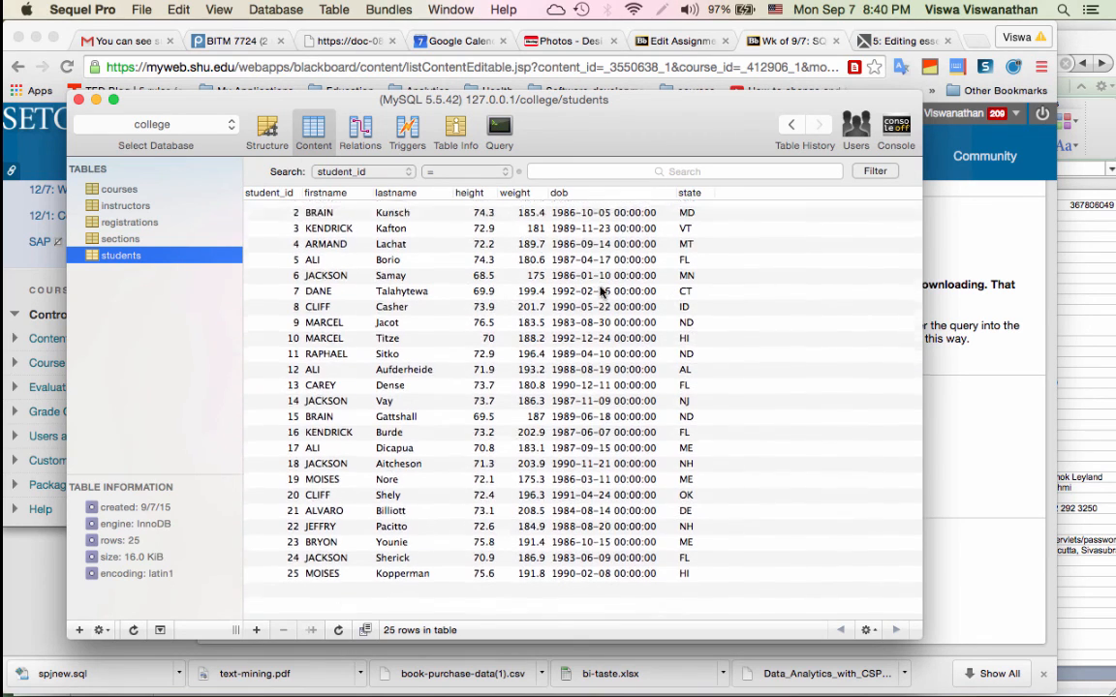